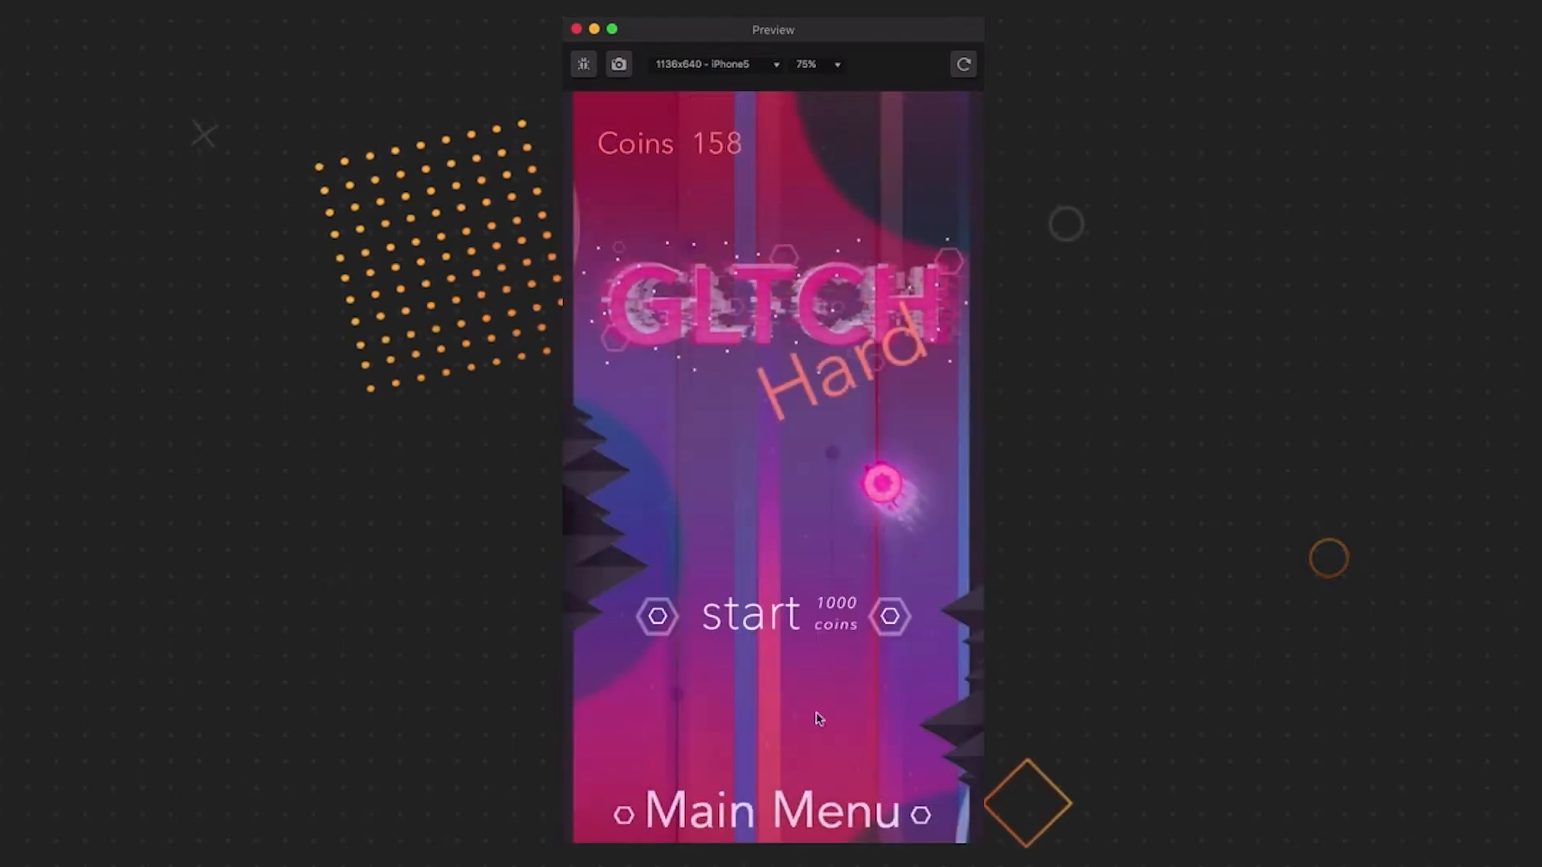
Buy the locked Hard-menu start option with coins and start that game mode
{"action": "left_click", "coordinate": [773, 615]}
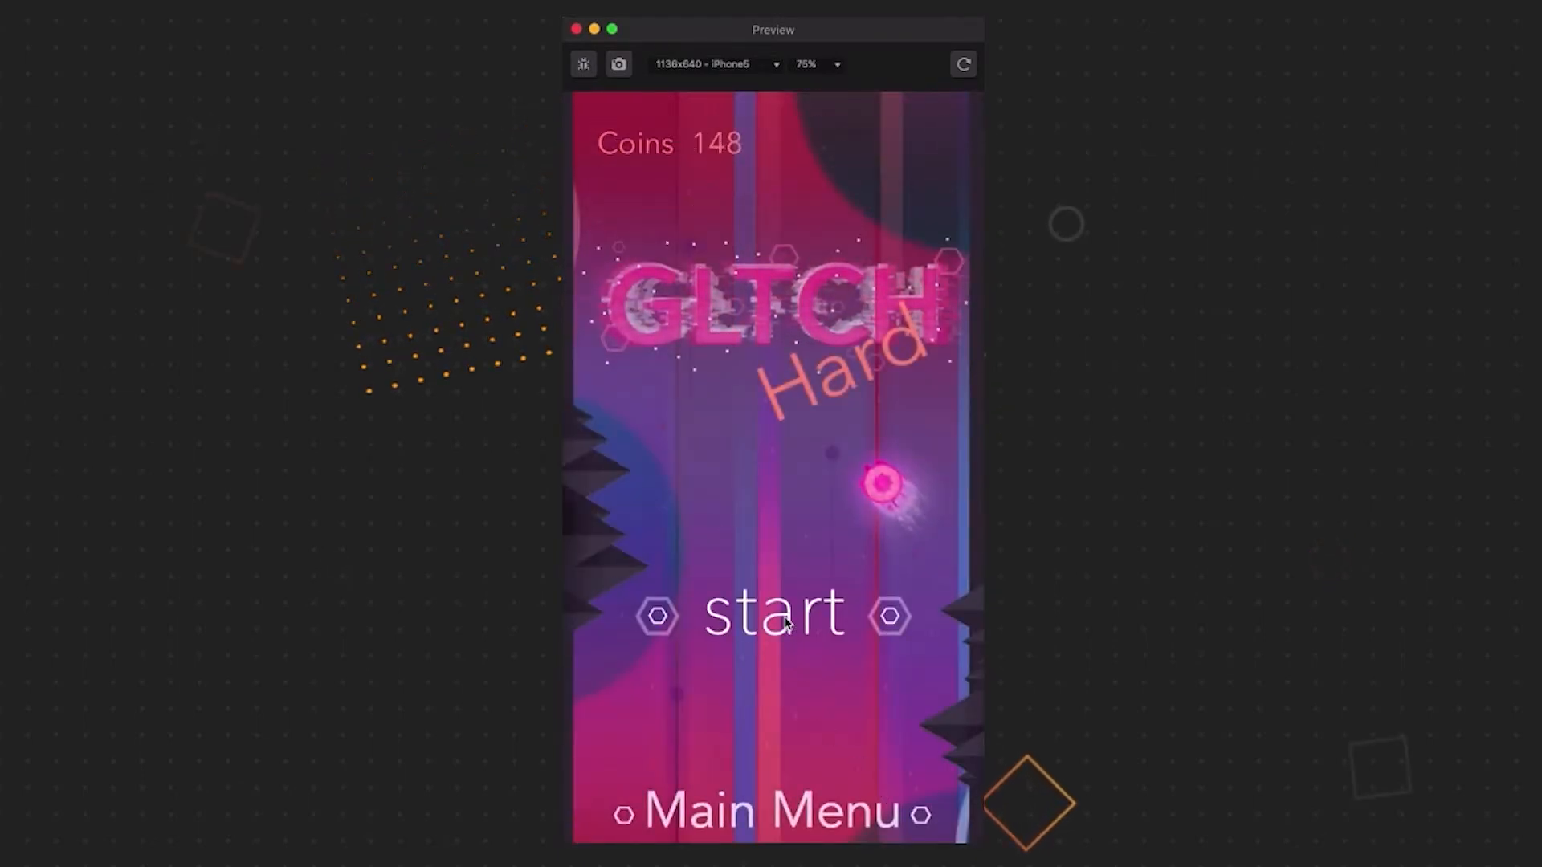
{"action": "left_click", "coordinate": [773, 613]}
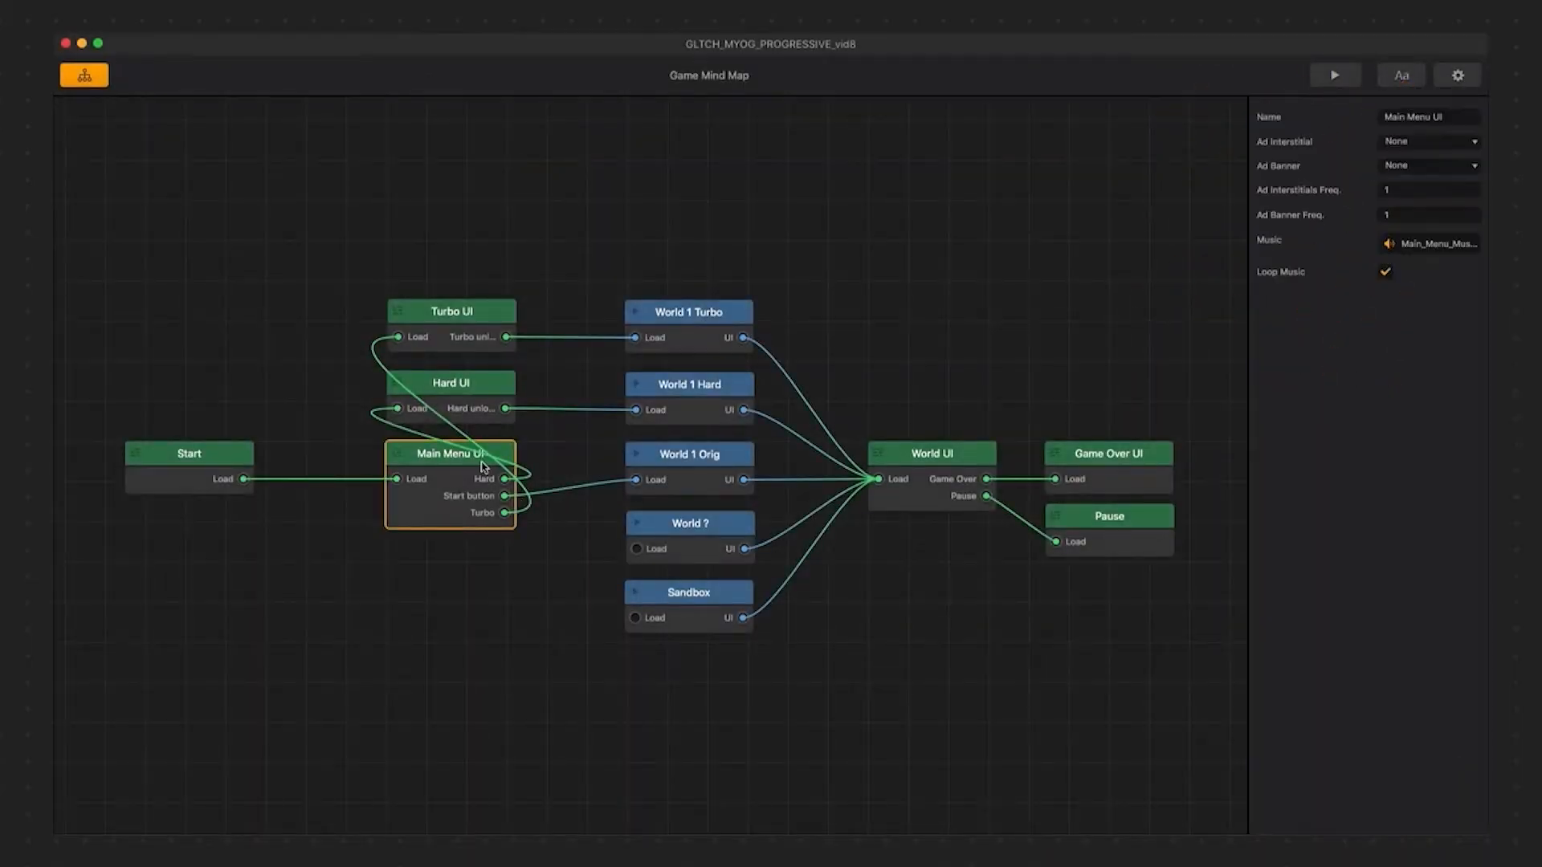
Edit Main Menu UI to add the coin shop button, then return to the mind map
{"action": "double_click", "coordinate": [449, 453]}
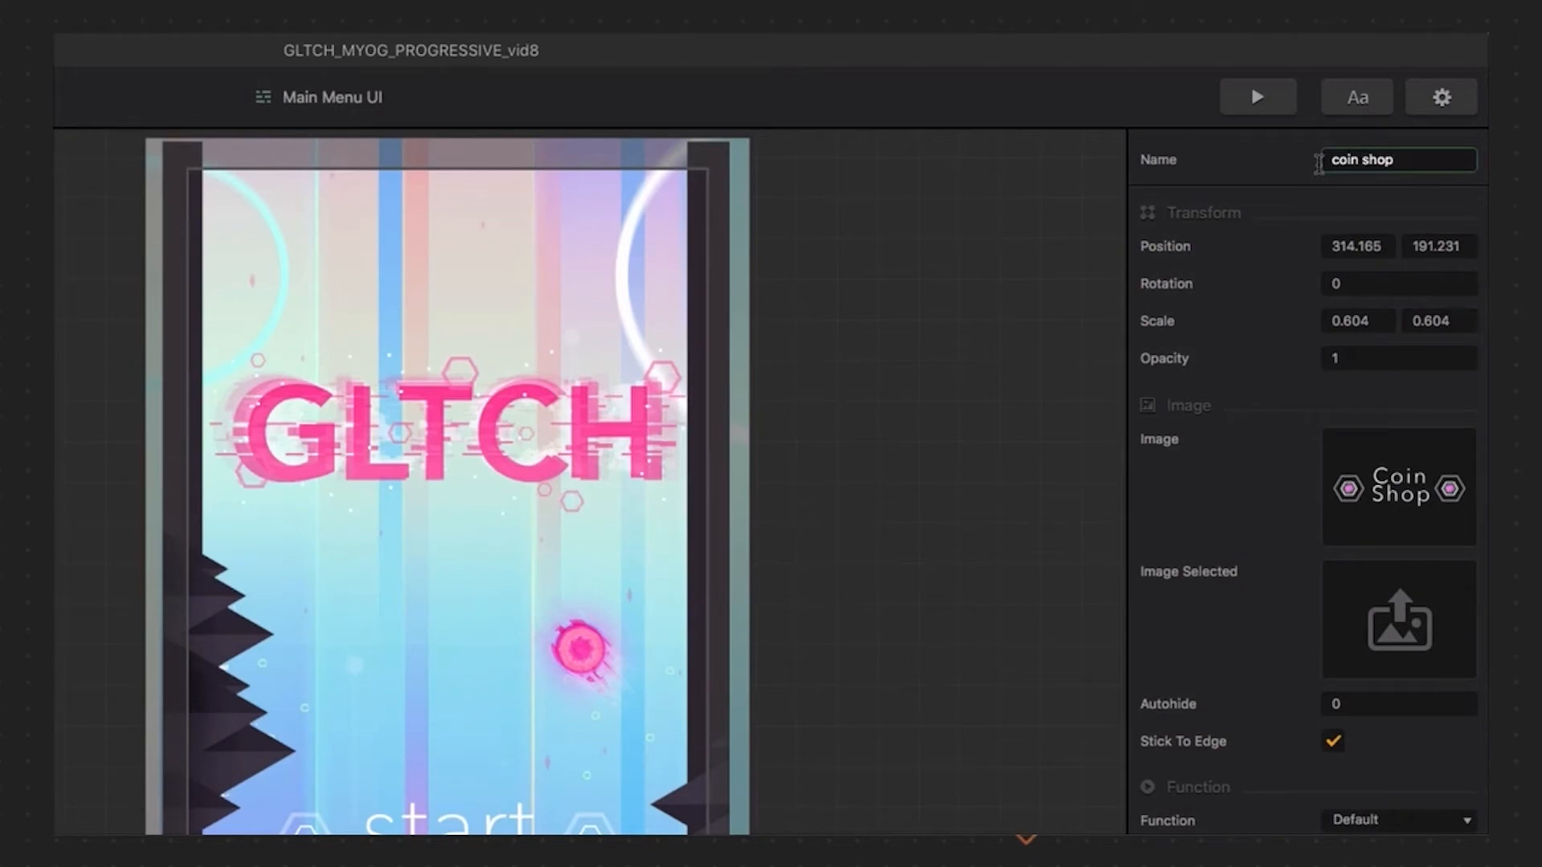
{"action": "left_click", "coordinate": [100, 97]}
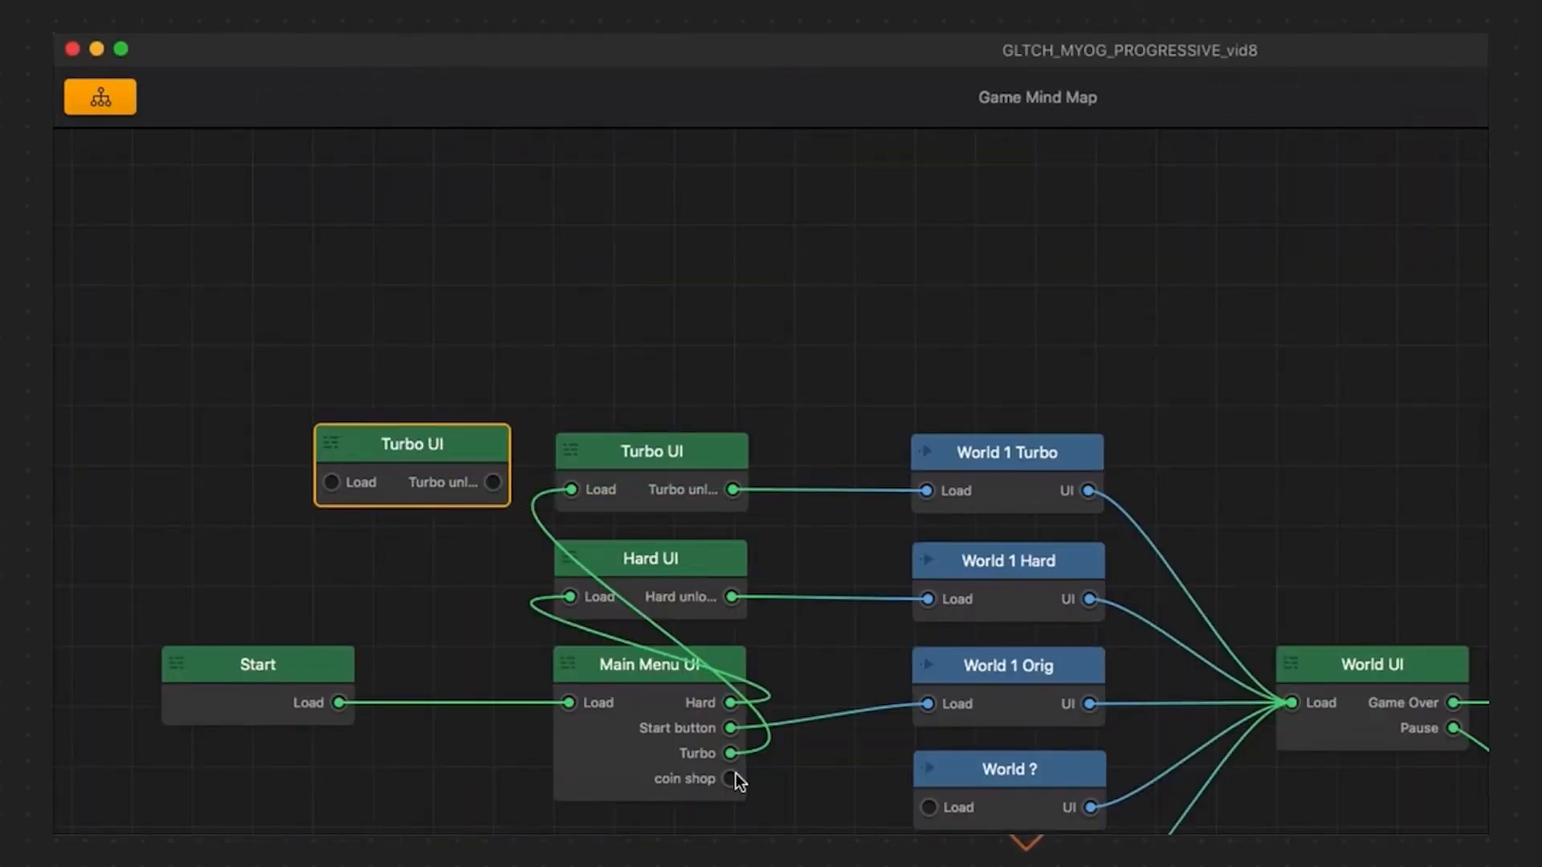
Rename the copy to coin shop UI, wire it to the coin shop button and enter it for editing
{"action": "left_click", "coordinate": [411, 444]}
{"action": "type", "text": "coin shop"}
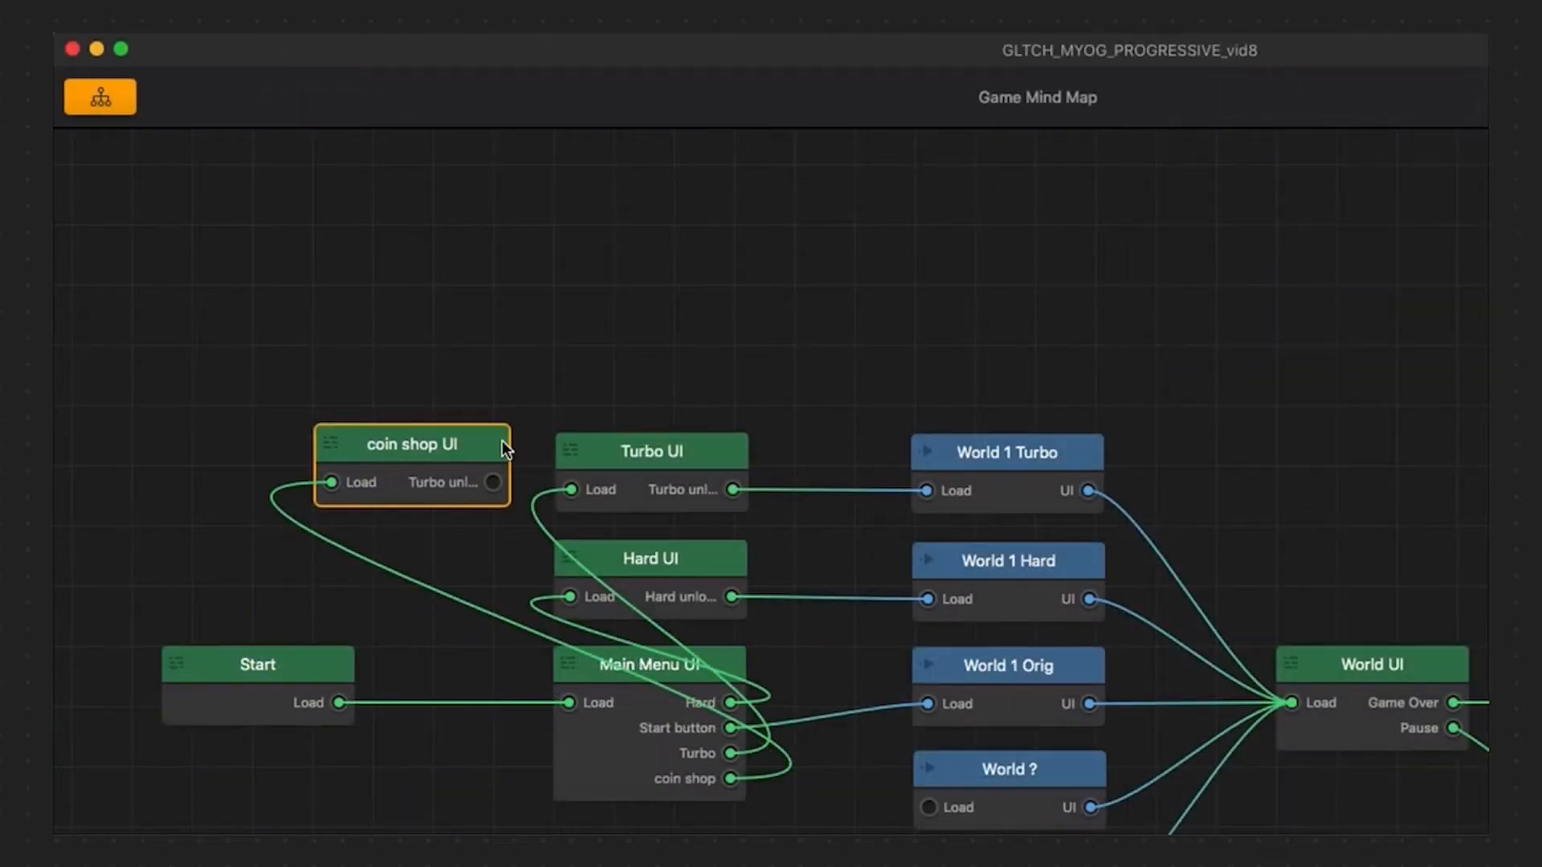
{"action": "double_click", "coordinate": [411, 444]}
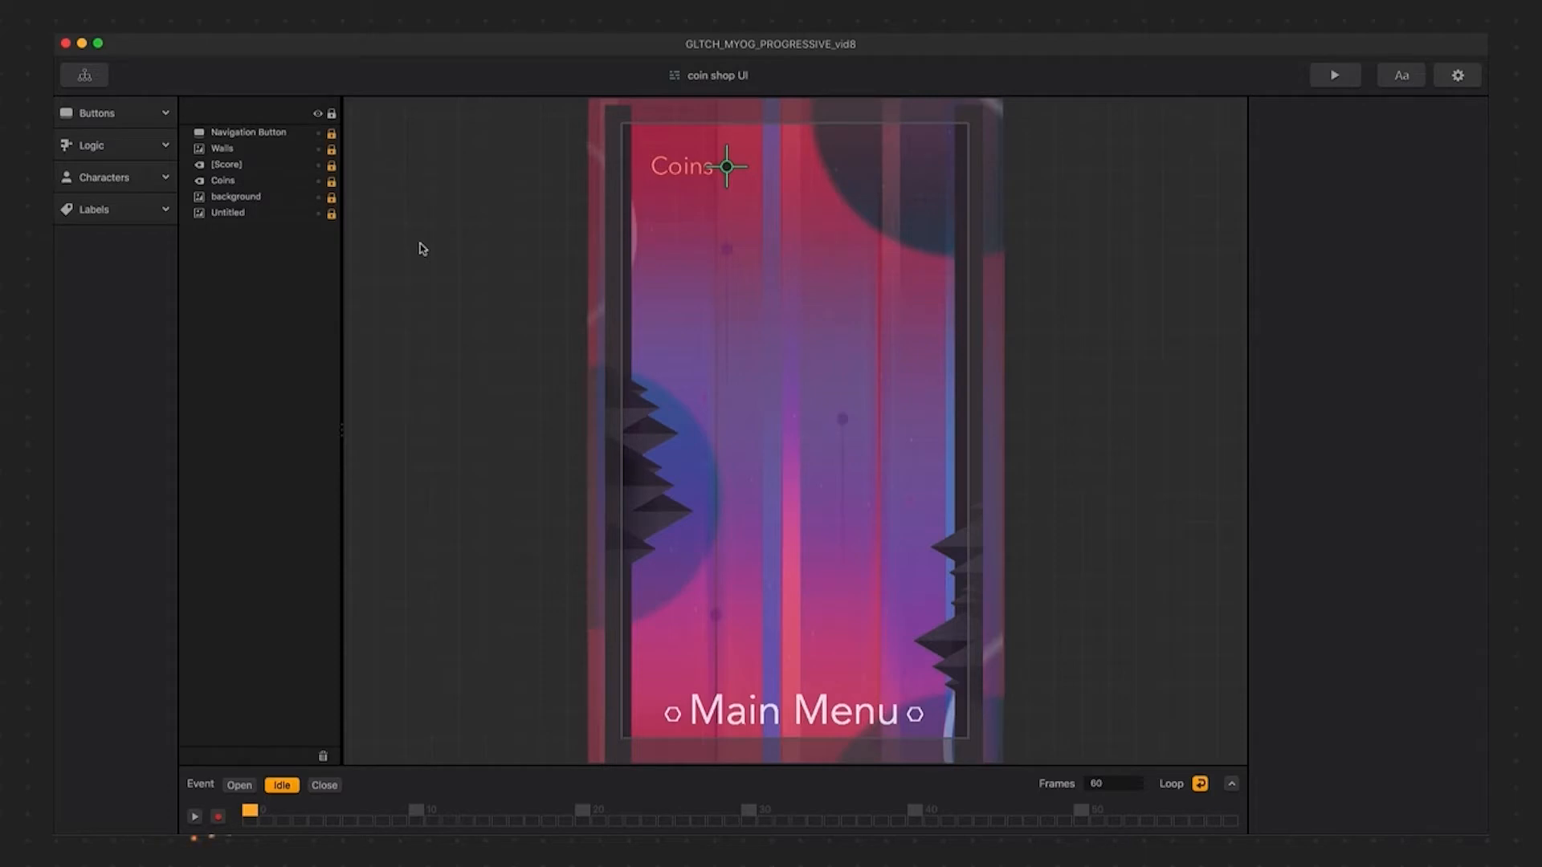
{"action": "mouse_move", "coordinate": [382, 244]}
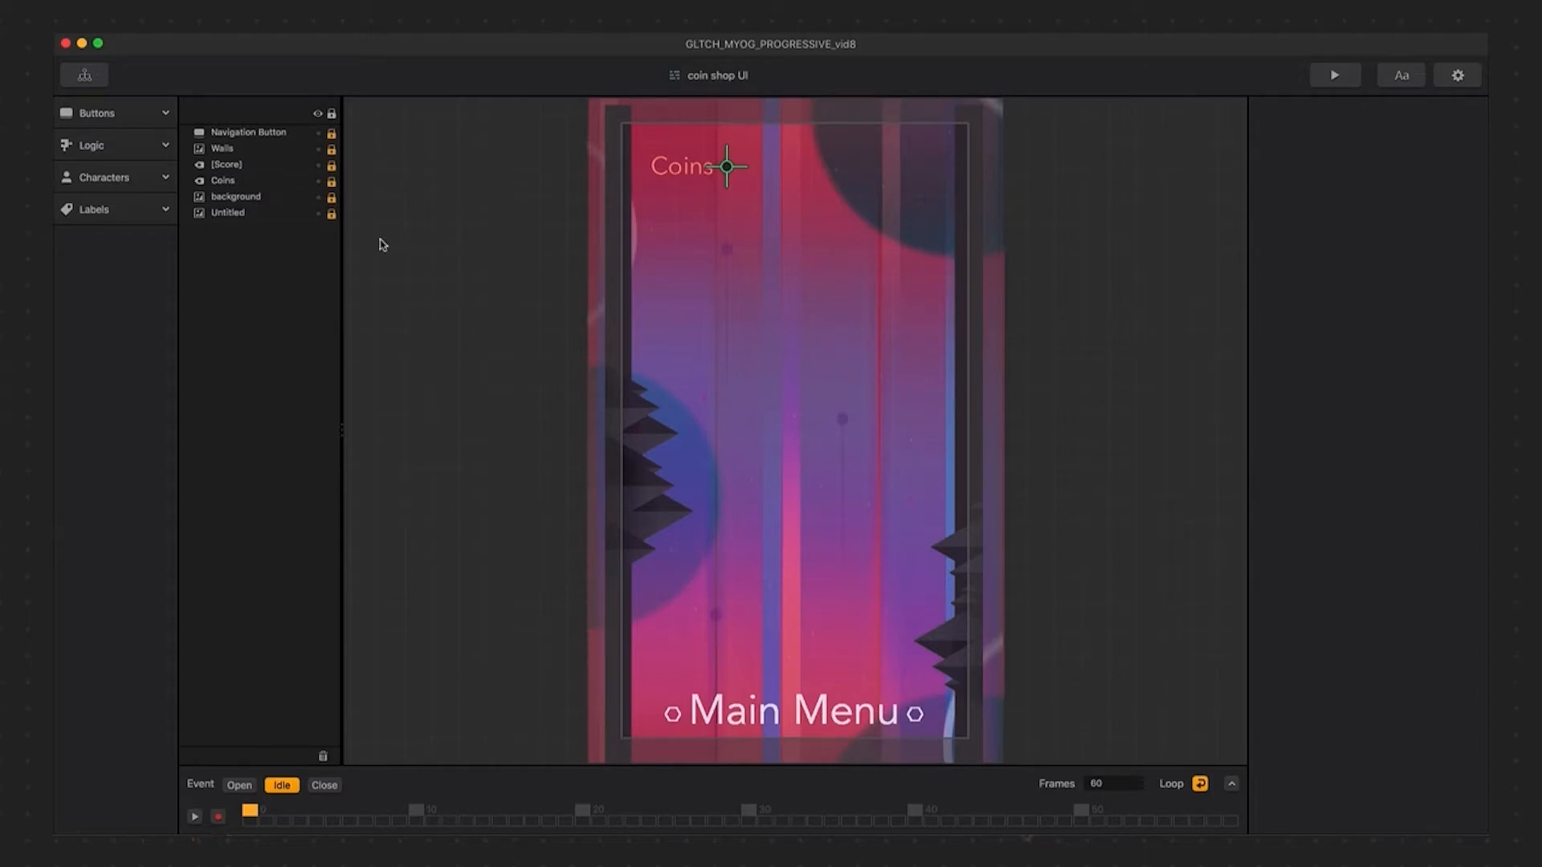
Go back to the mind map to reach World 1 Orig and create the Orange ball character
{"action": "left_click", "coordinate": [83, 76]}
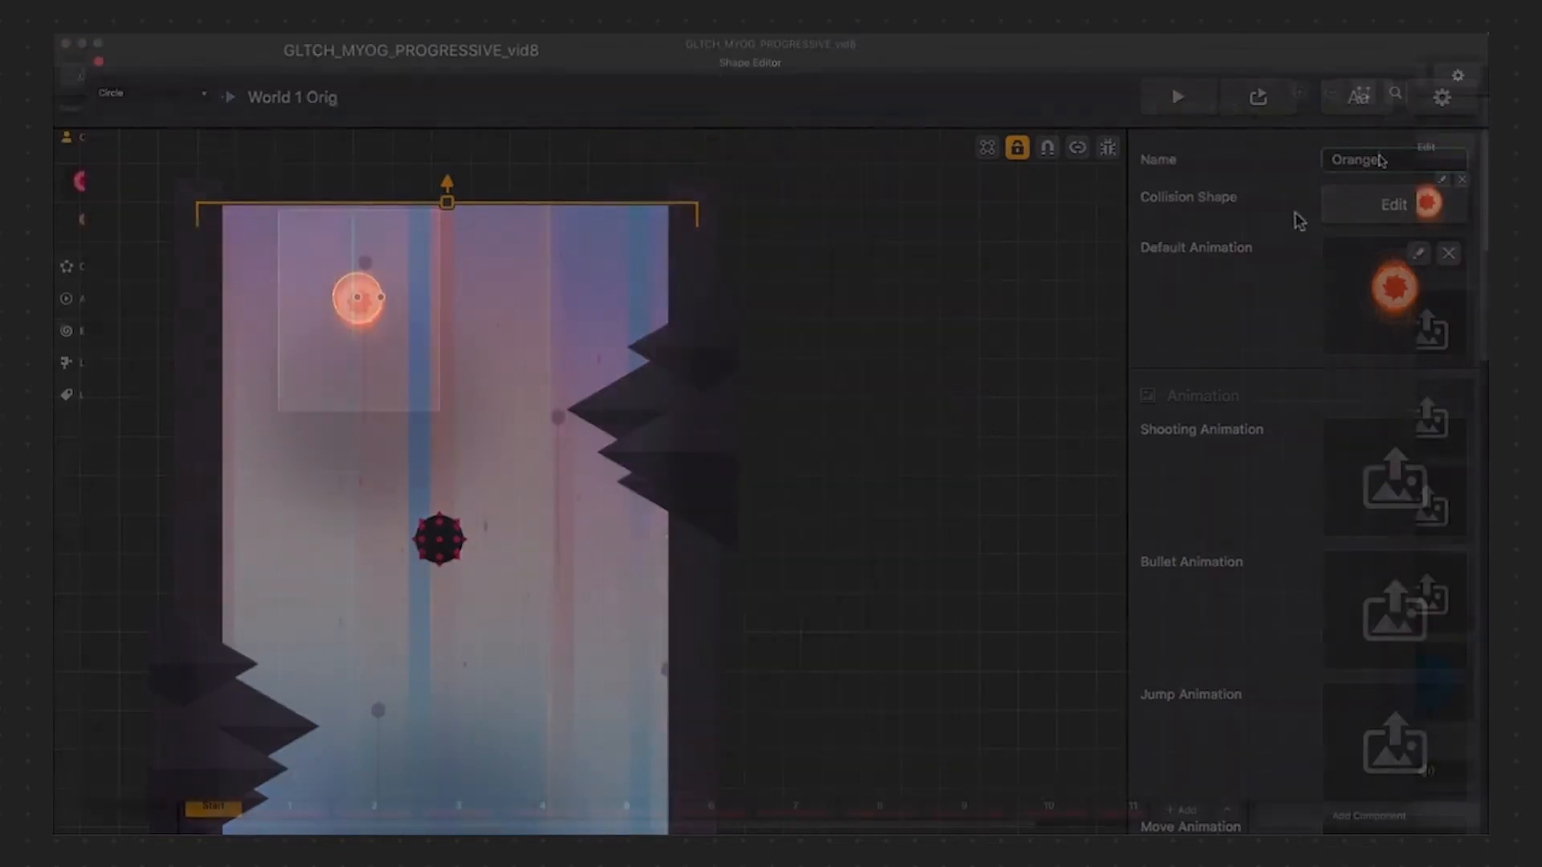
Under Monetization set Orange's purchase method to In Game Currency with price 10
{"action": "left_click", "coordinate": [1394, 204]}
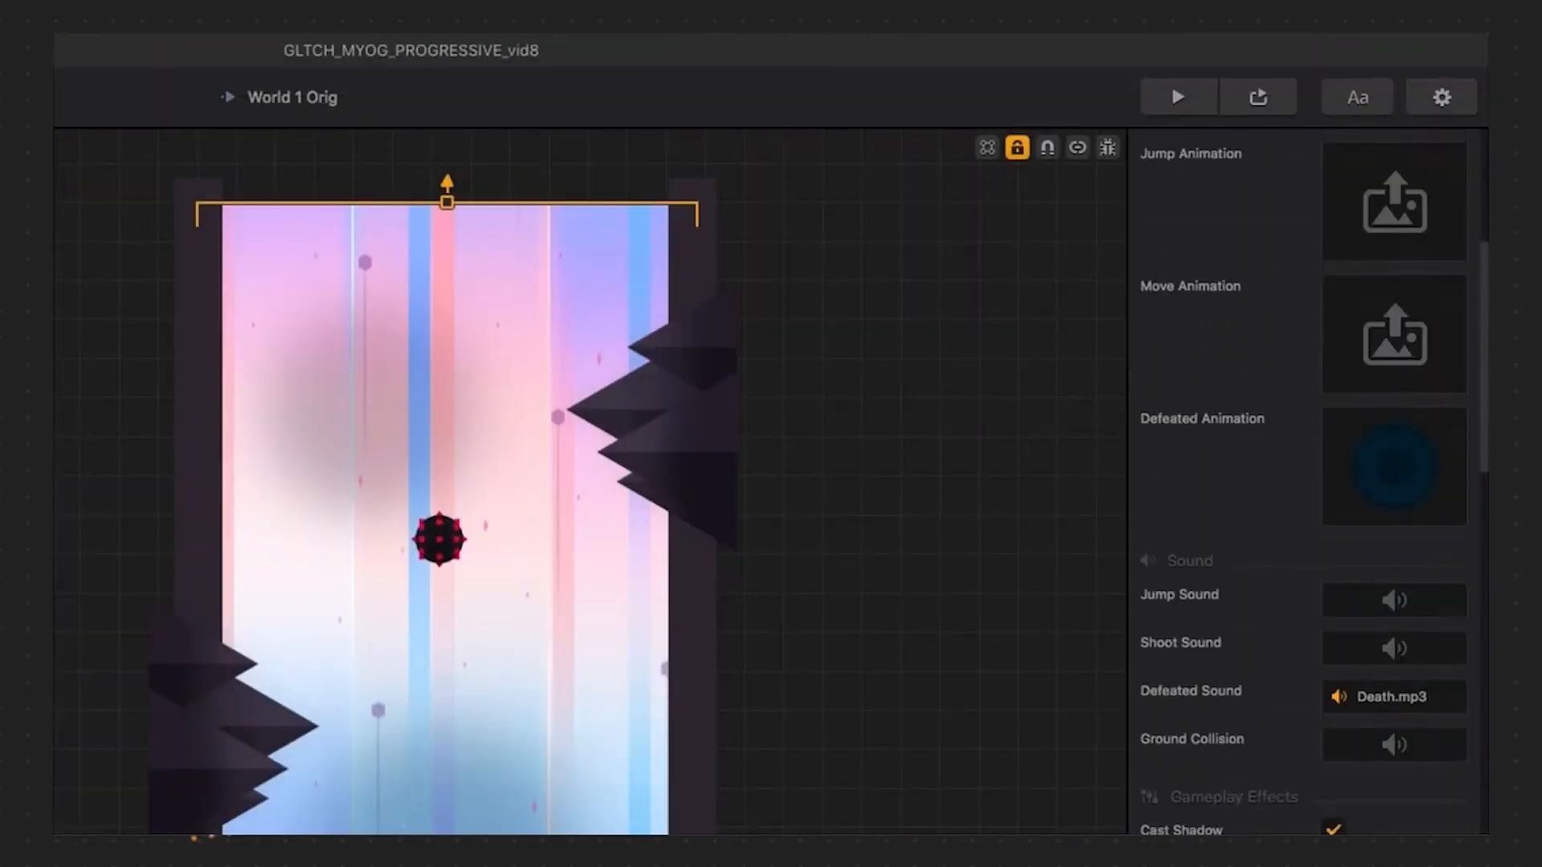
{"action": "scroll", "scroll_direction": "down", "scroll_amount": 3}
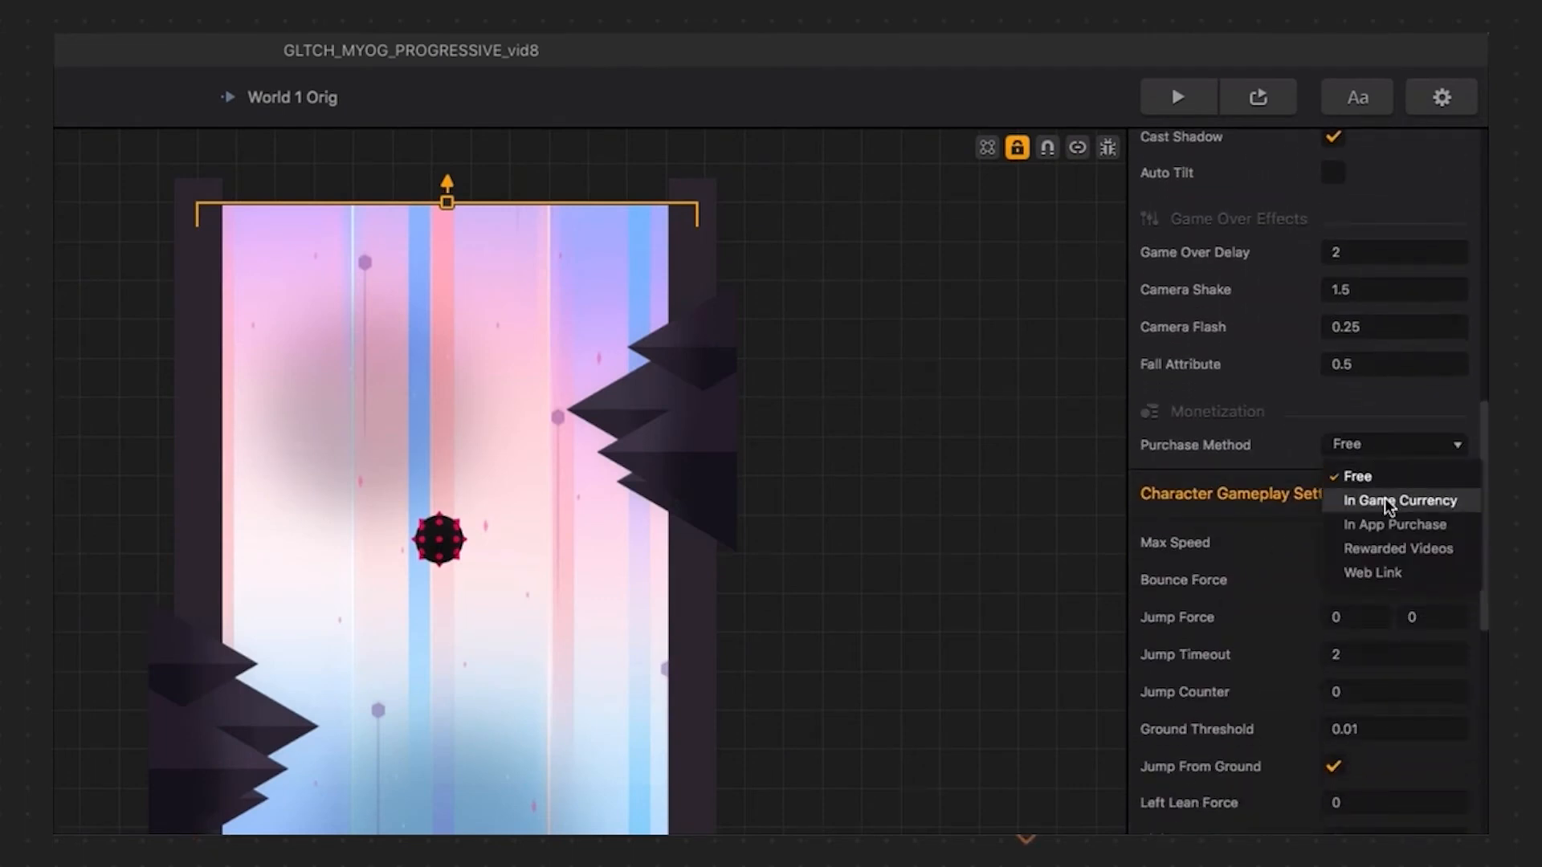
{"action": "left_click", "coordinate": [1392, 500]}
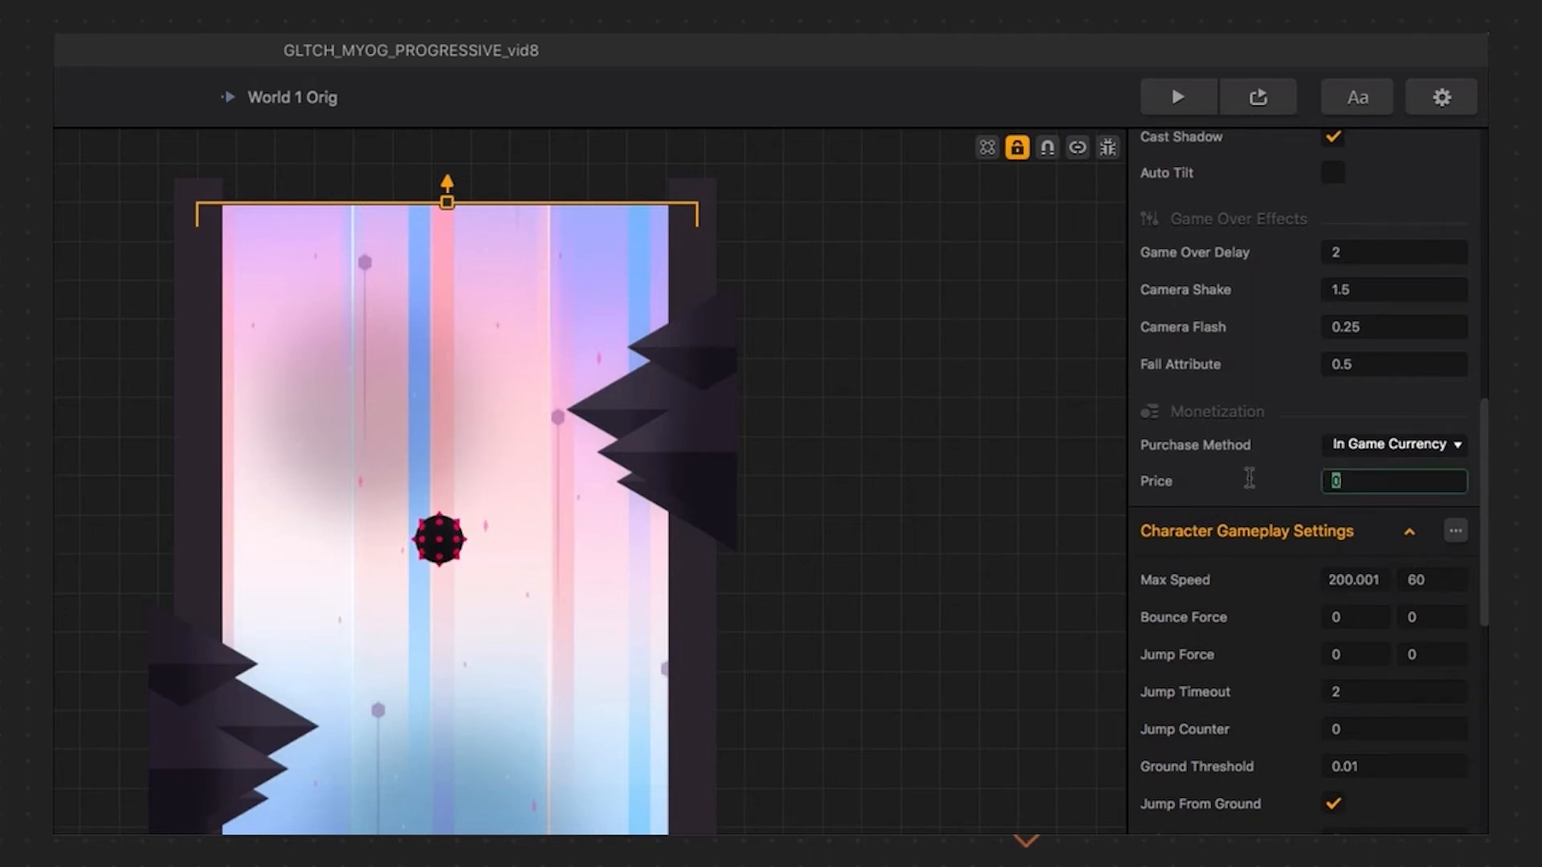
{"action": "mouse_move", "coordinate": [1254, 484]}
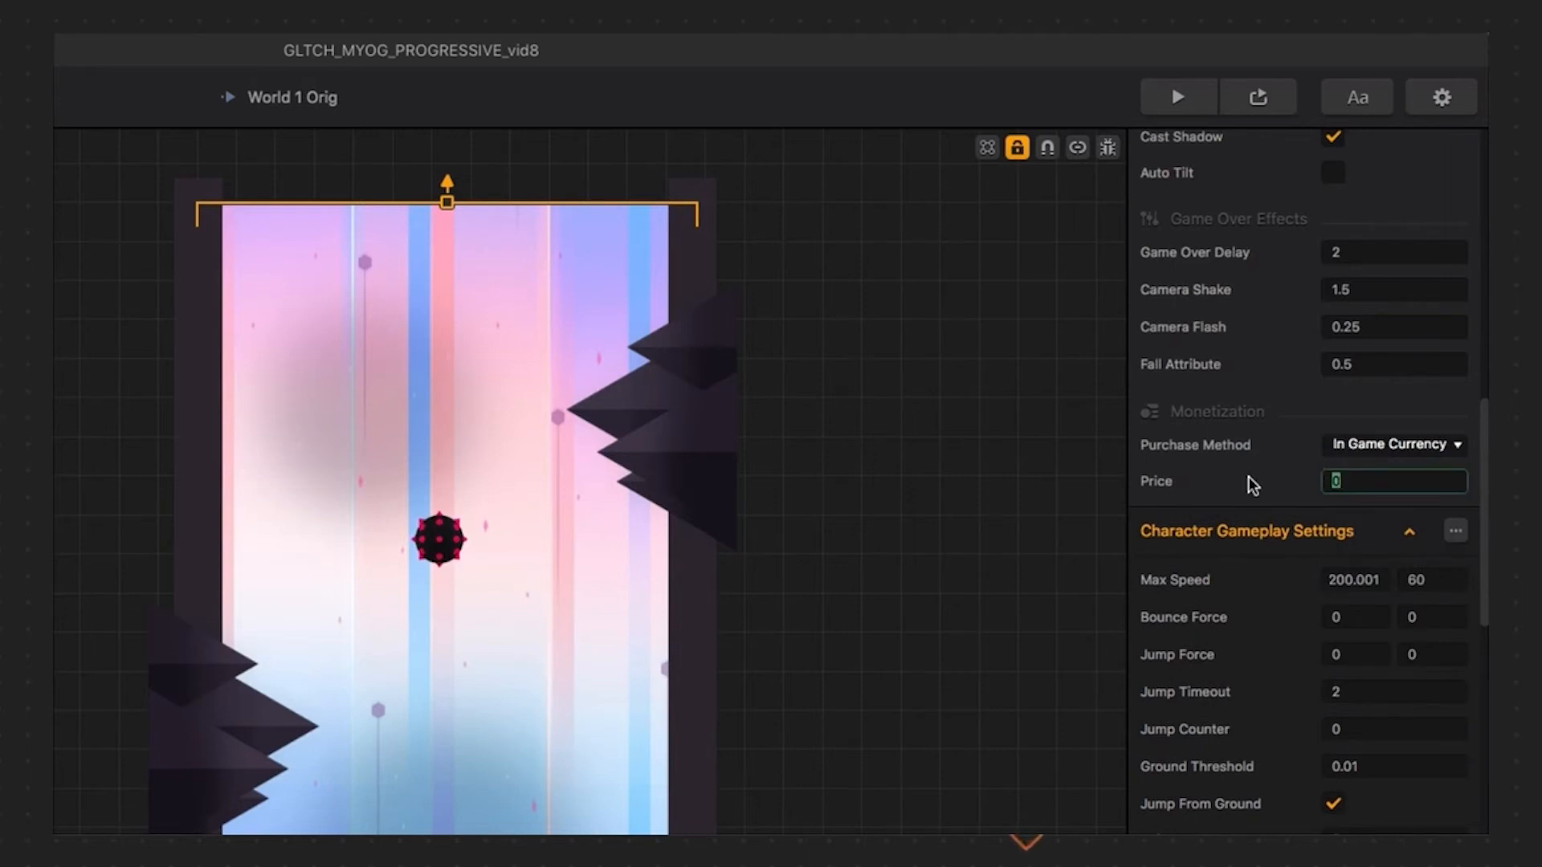
{"action": "type", "text": "10"}
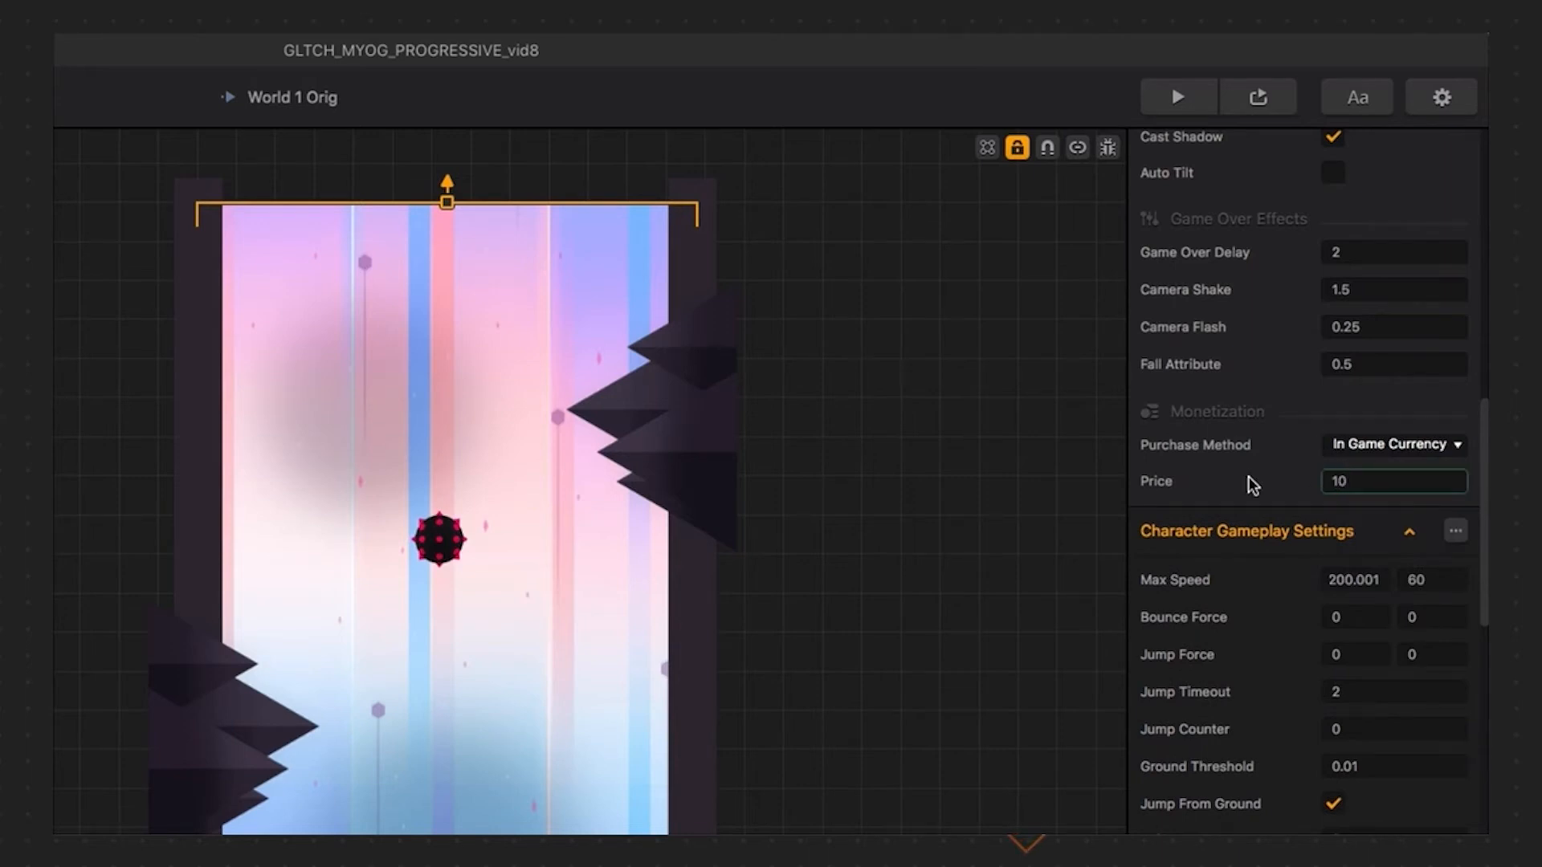
{"action": "scroll", "scroll_direction": "down", "scroll_amount": 3}
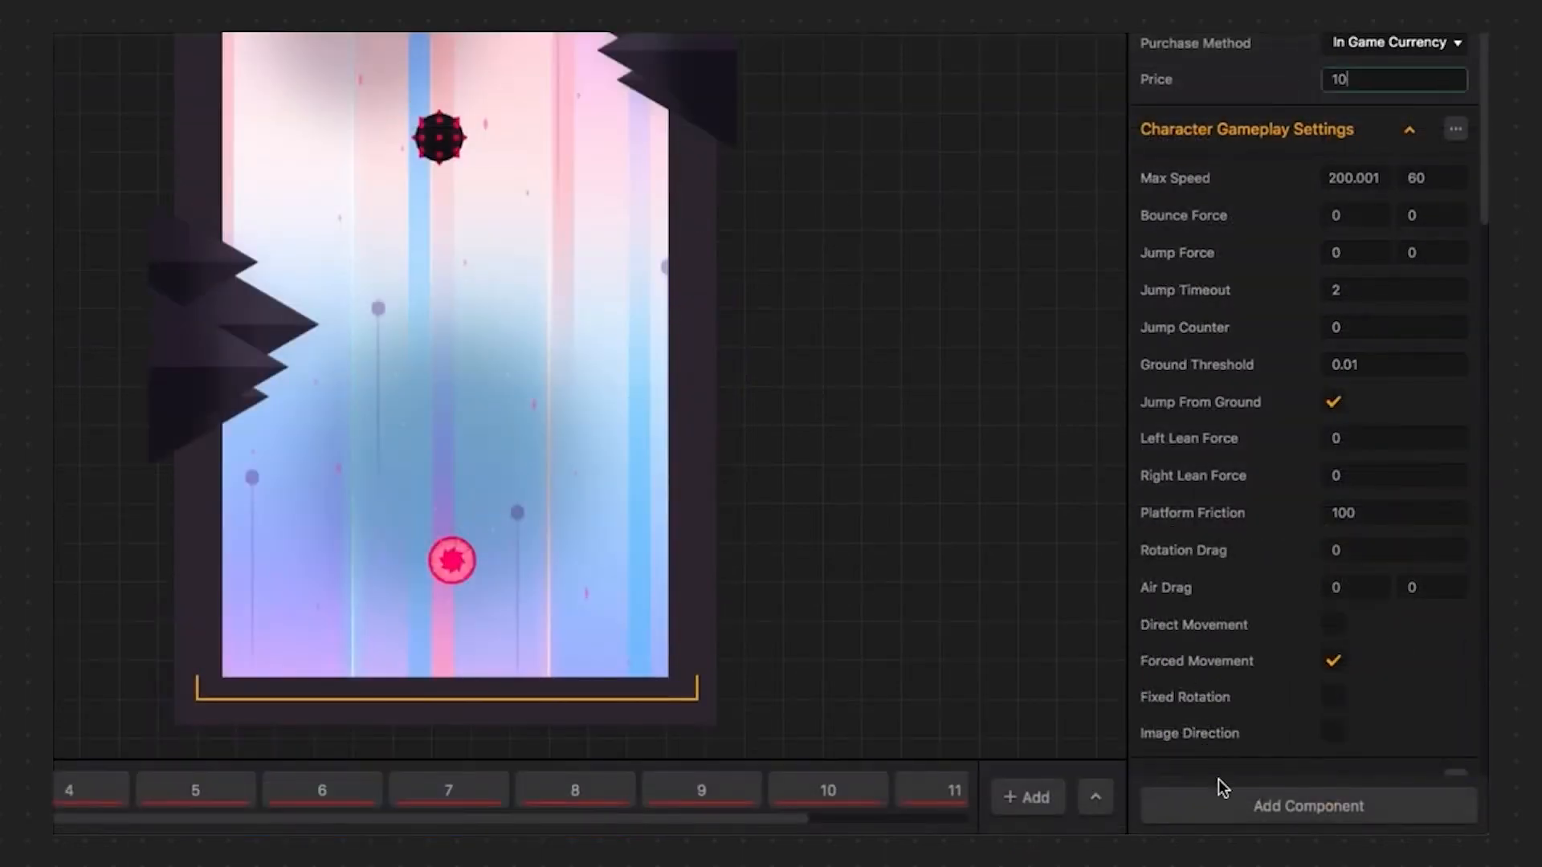
Add a Character Icon component to Orange with the orange ball as its regular icon
{"action": "left_click", "coordinate": [1307, 805]}
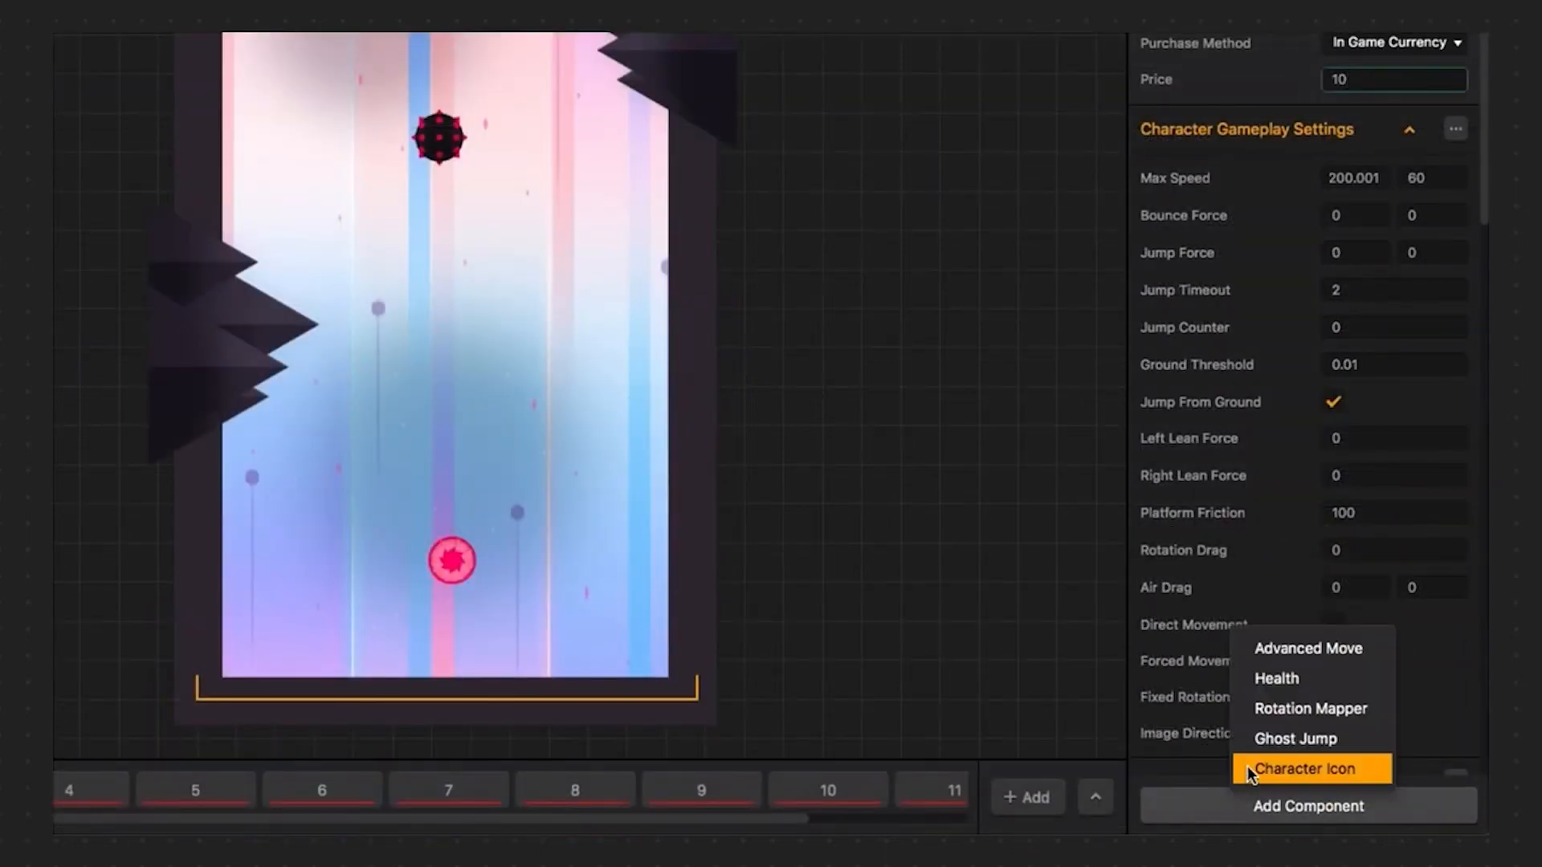
{"action": "left_click", "coordinate": [1306, 767]}
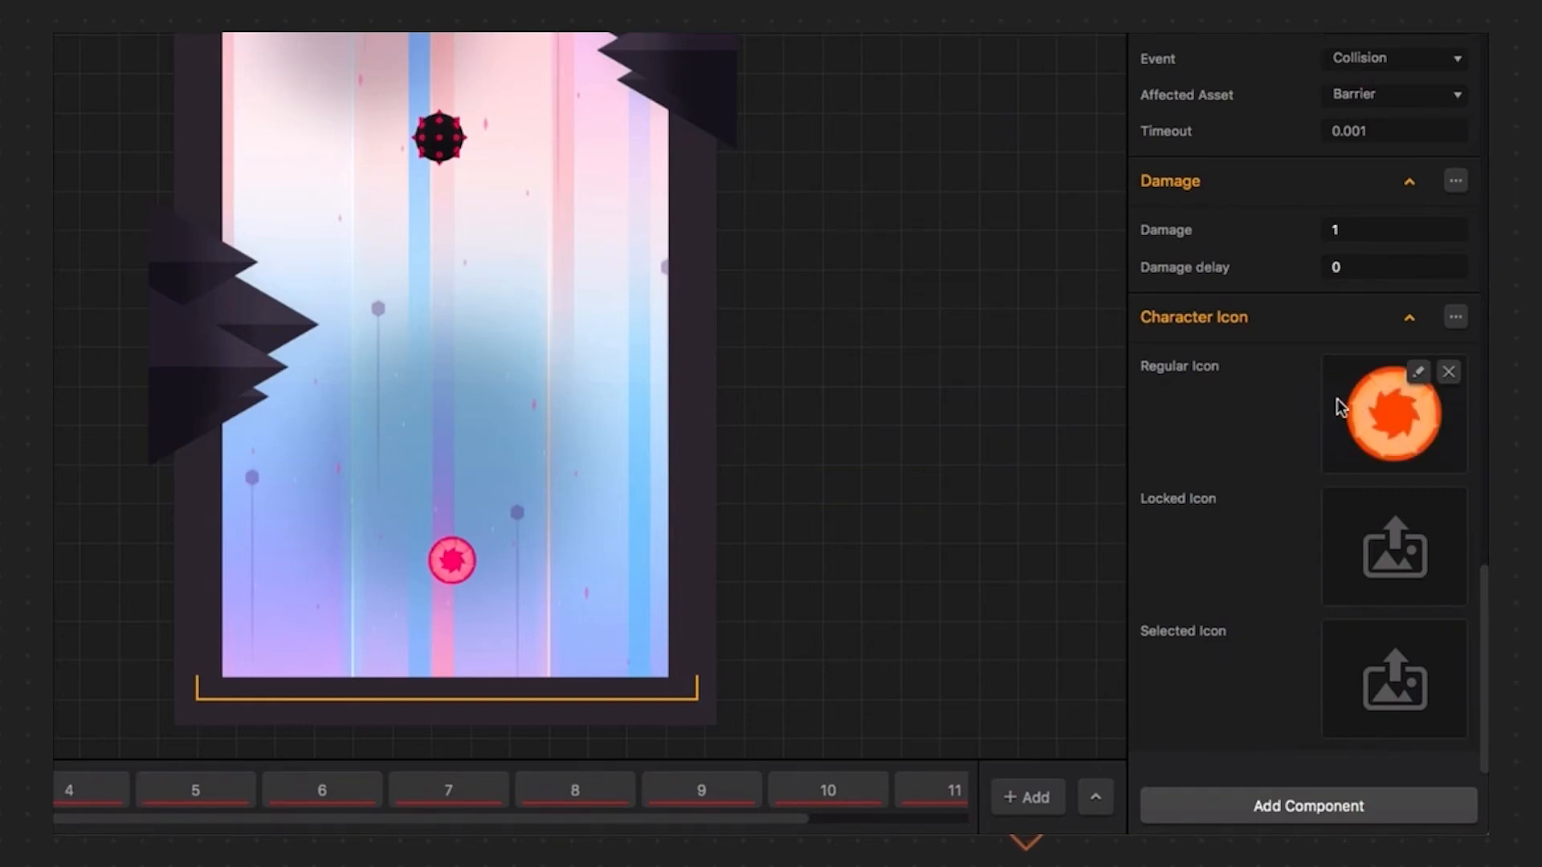
{"action": "mouse_move", "coordinate": [1234, 462]}
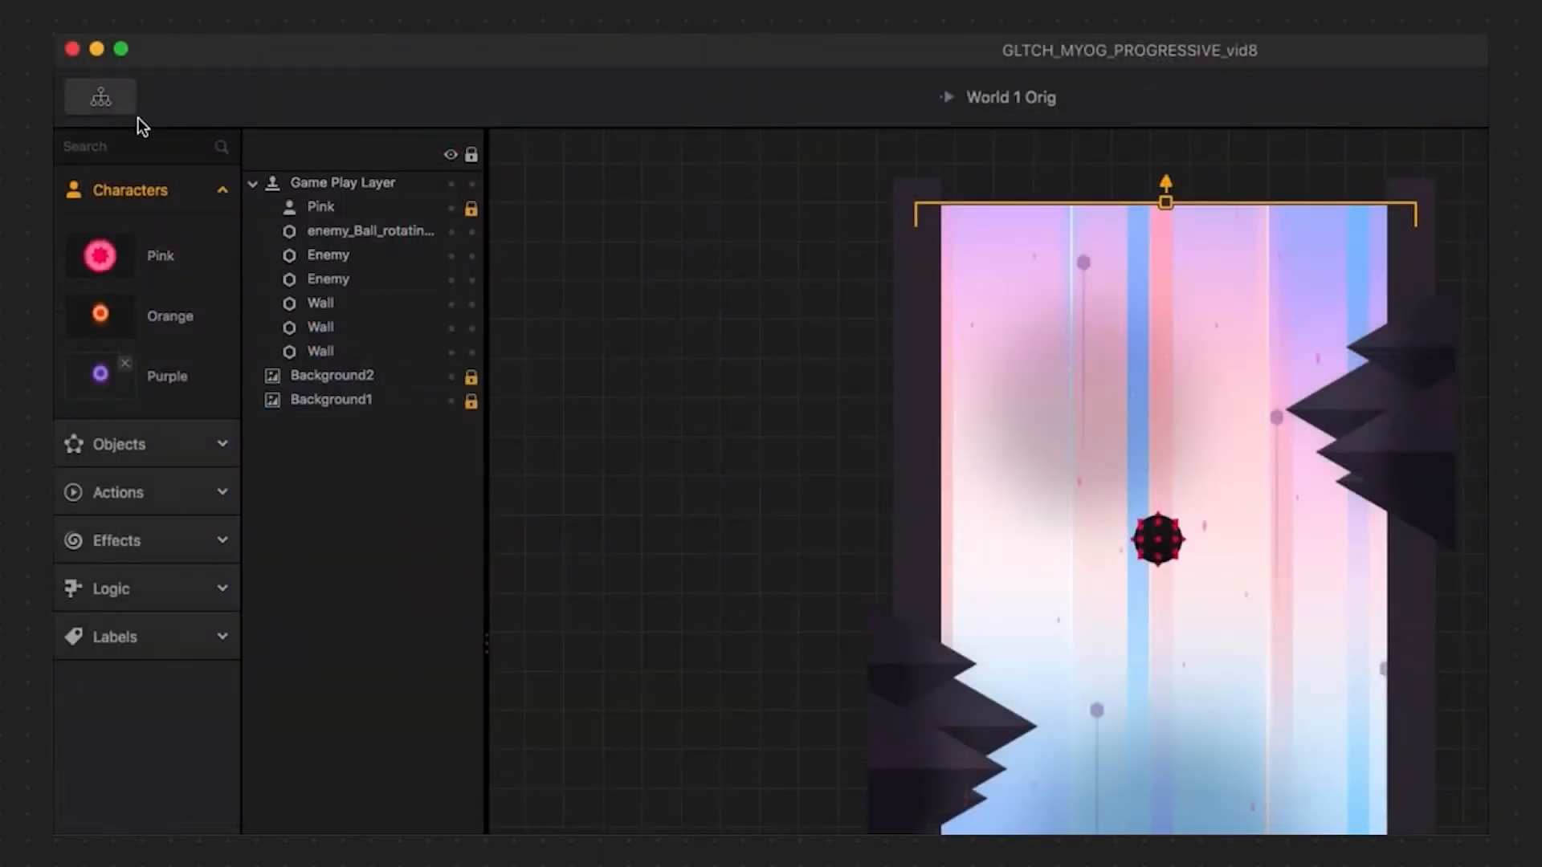
Reopen coin shop UI from the mind map and expand the Characters widget category
{"action": "left_click", "coordinate": [98, 96]}
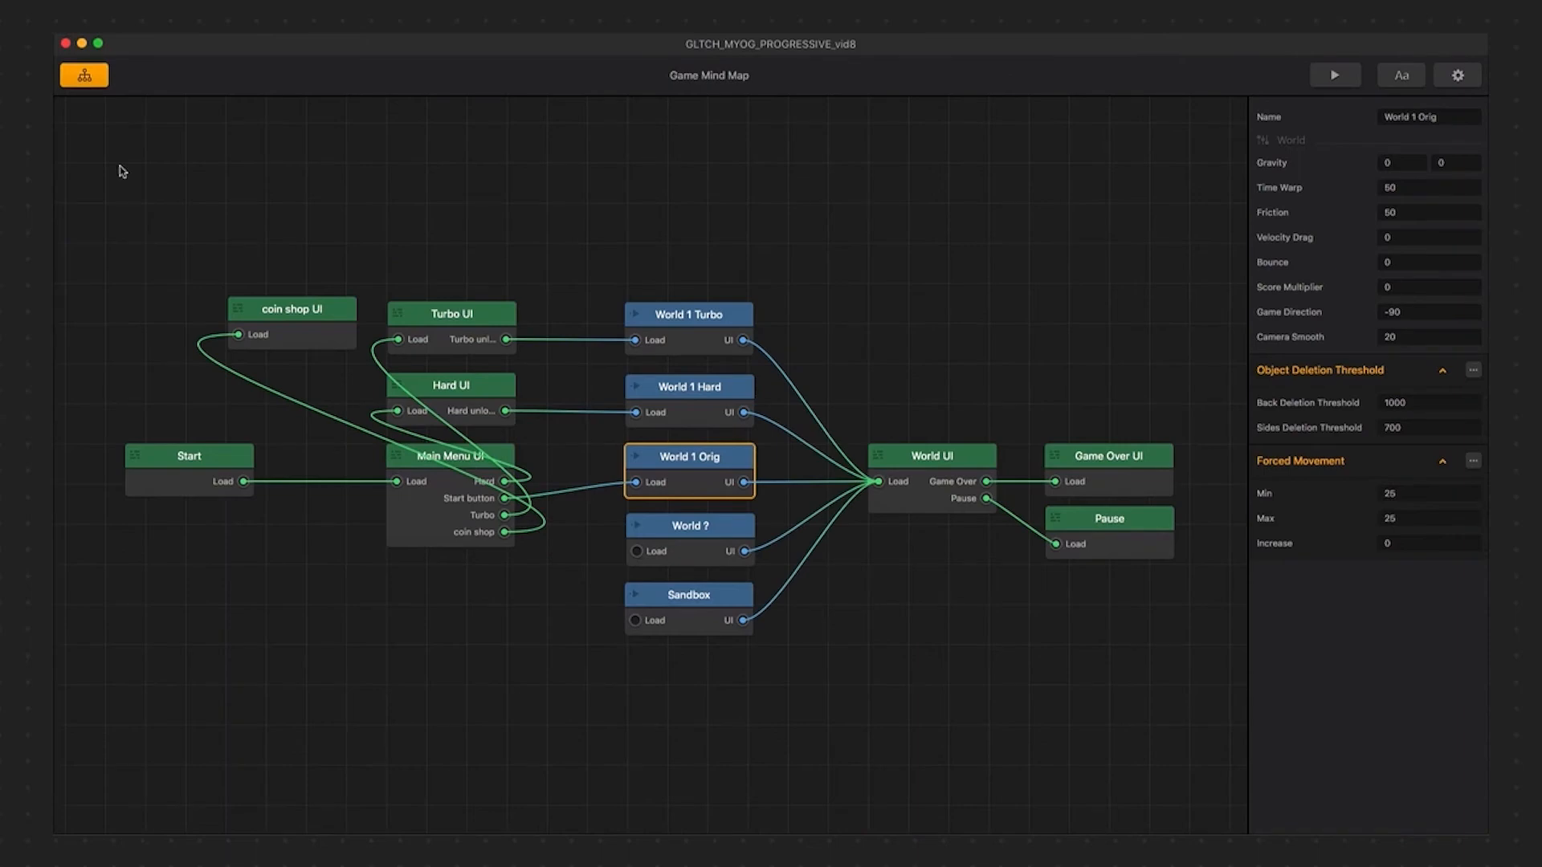
{"action": "double_click", "coordinate": [291, 308]}
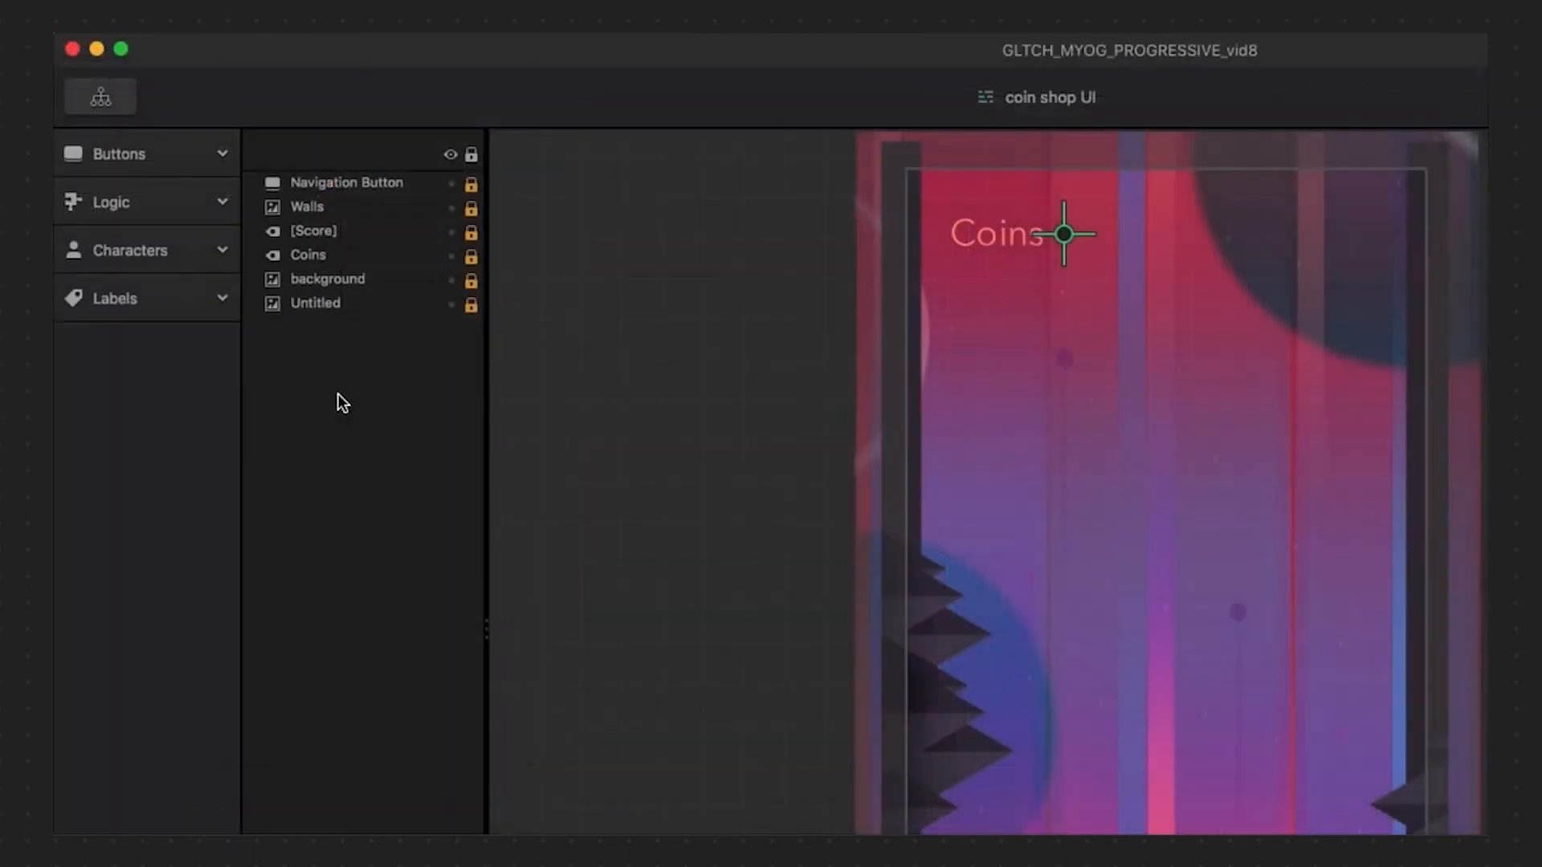
{"action": "left_click", "coordinate": [130, 250]}
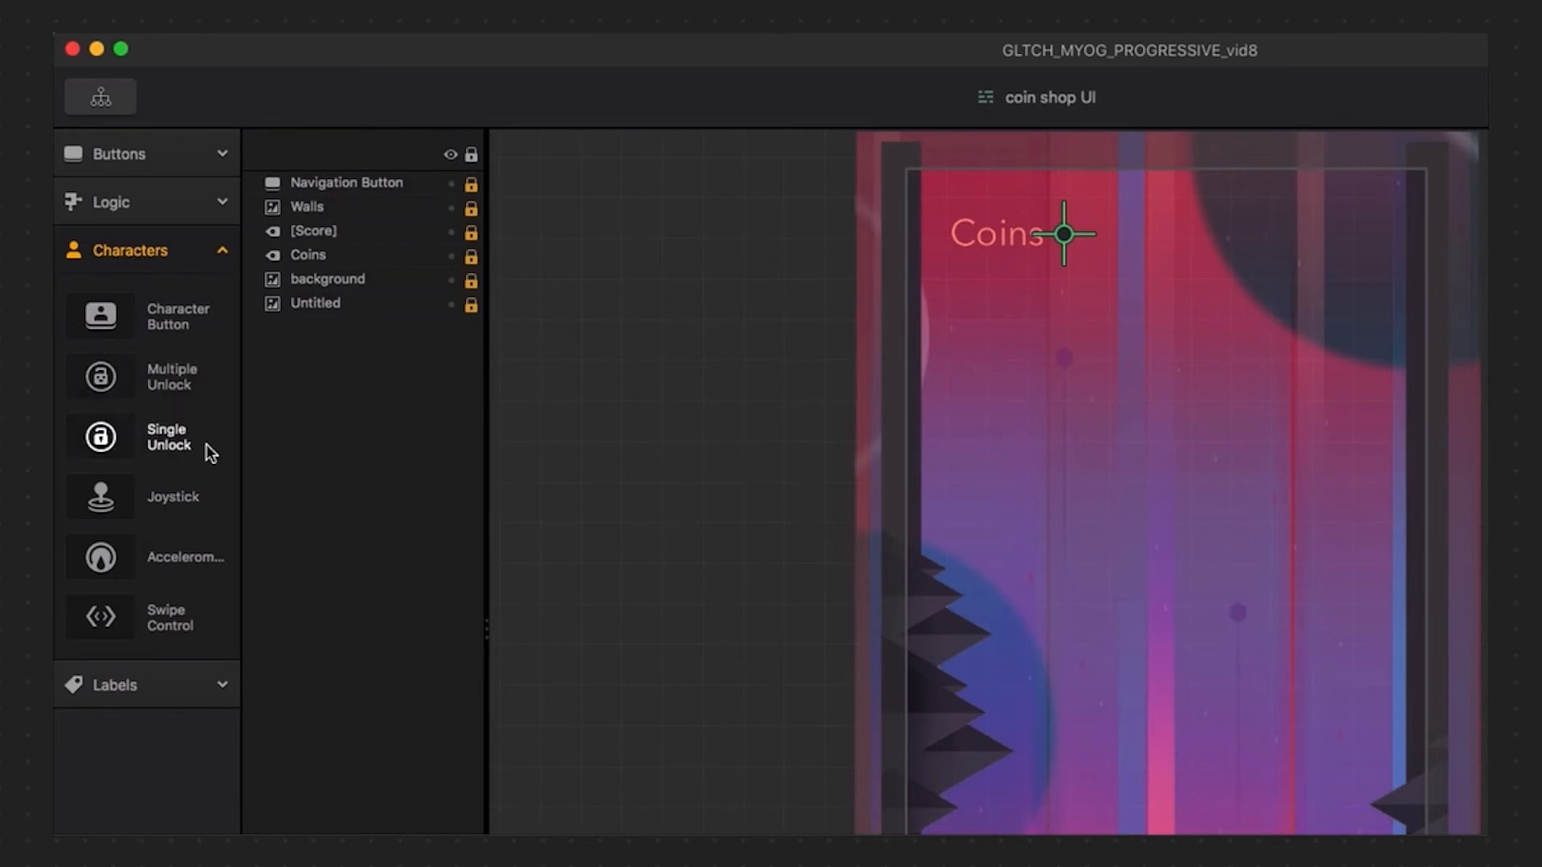
{"action": "mouse_move", "coordinate": [196, 406]}
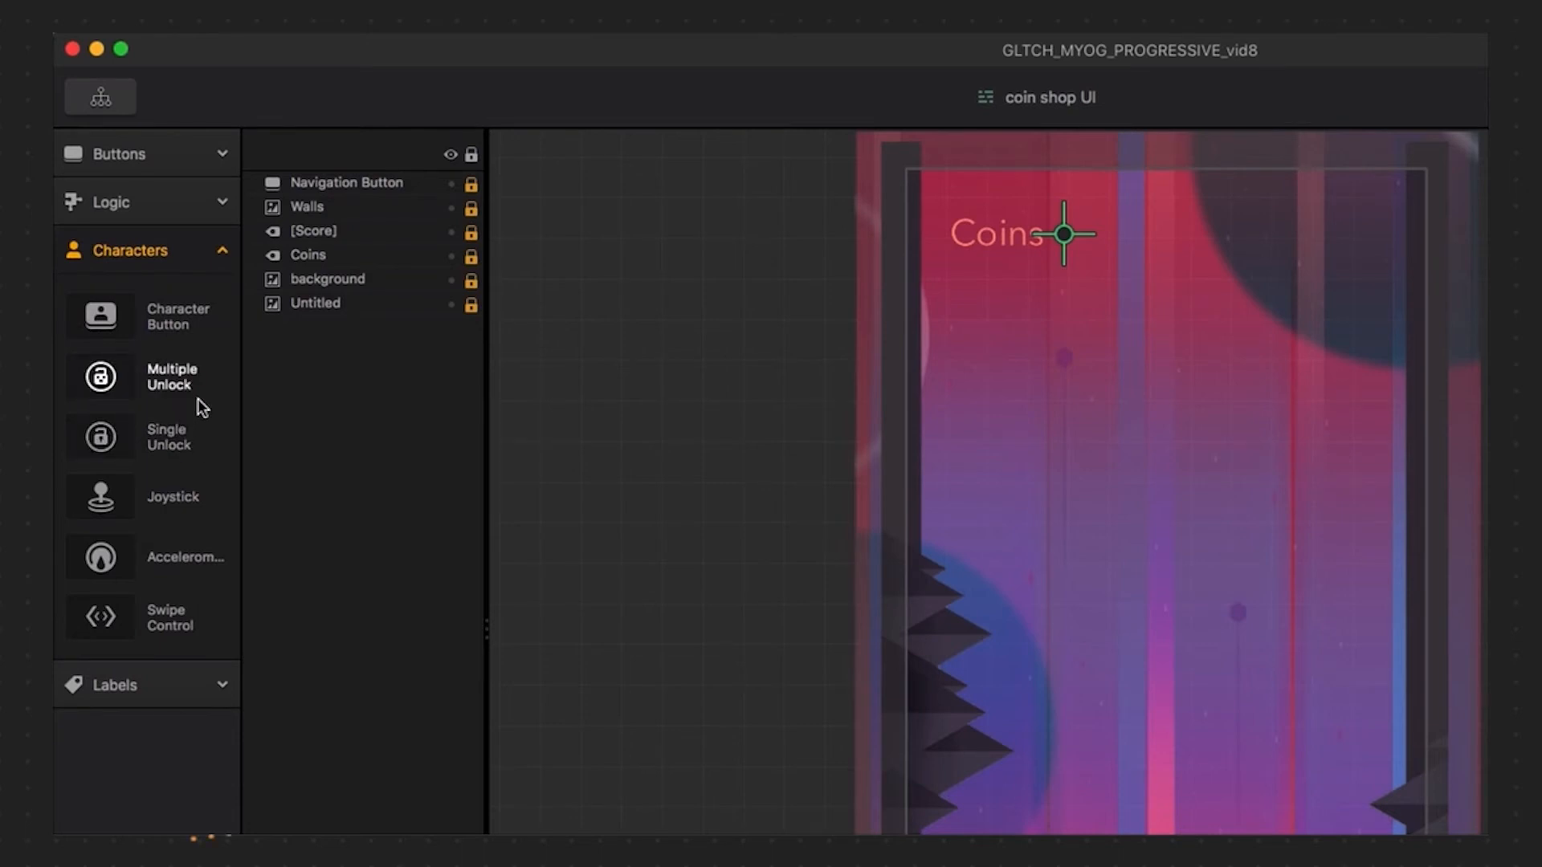
{"action": "mouse_move", "coordinate": [204, 437]}
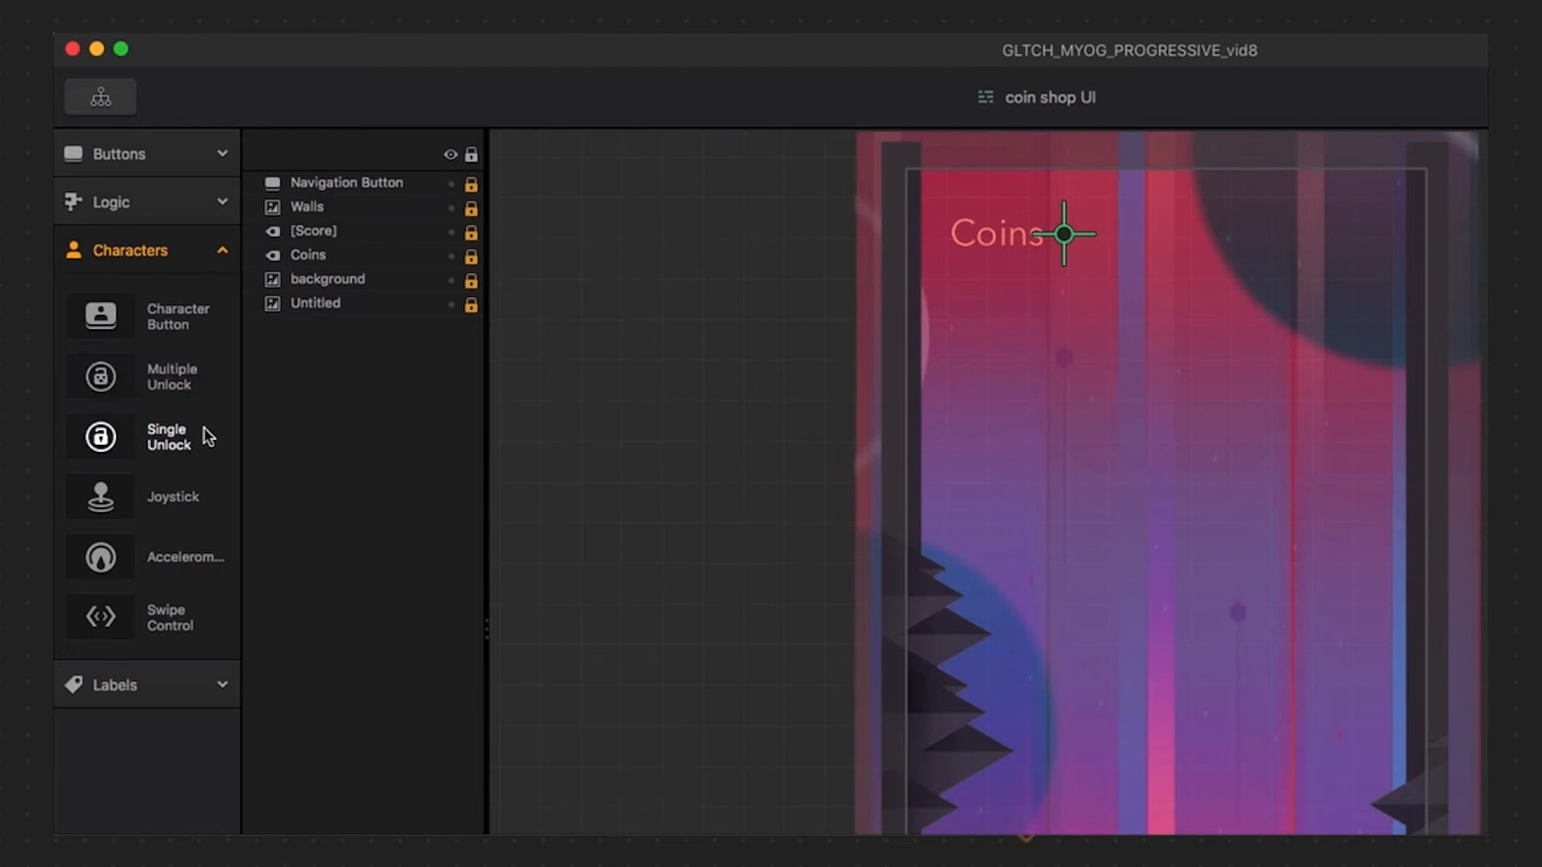
{"action": "mouse_move", "coordinate": [211, 445]}
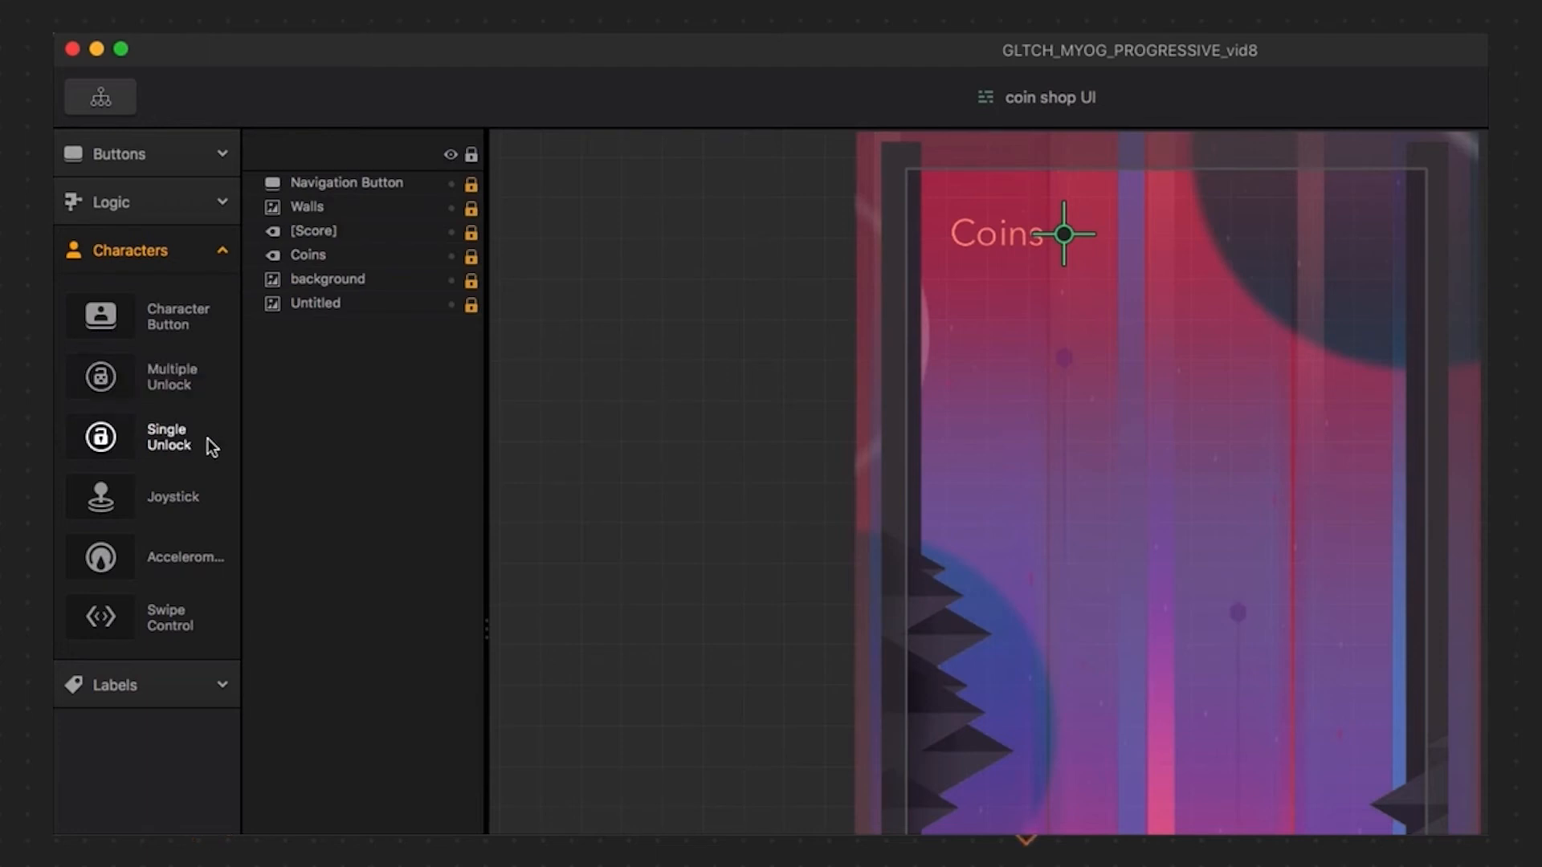
{"action": "mouse_move", "coordinate": [108, 383]}
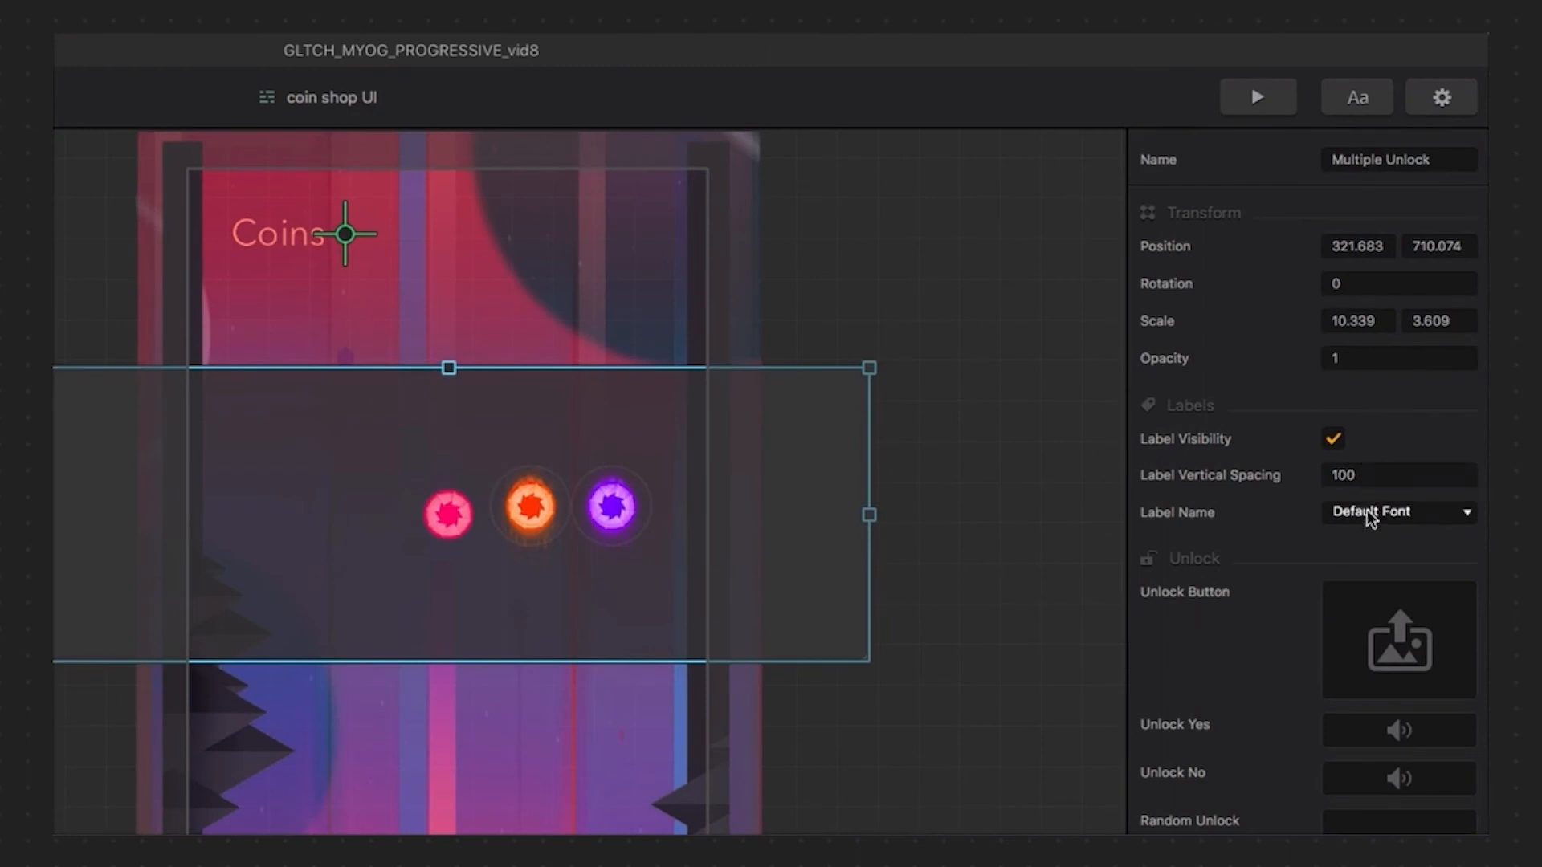
Configure the Multiple Unlock carousel with coin tracker label font, lock image and spread 120
{"action": "left_click", "coordinate": [1397, 511]}
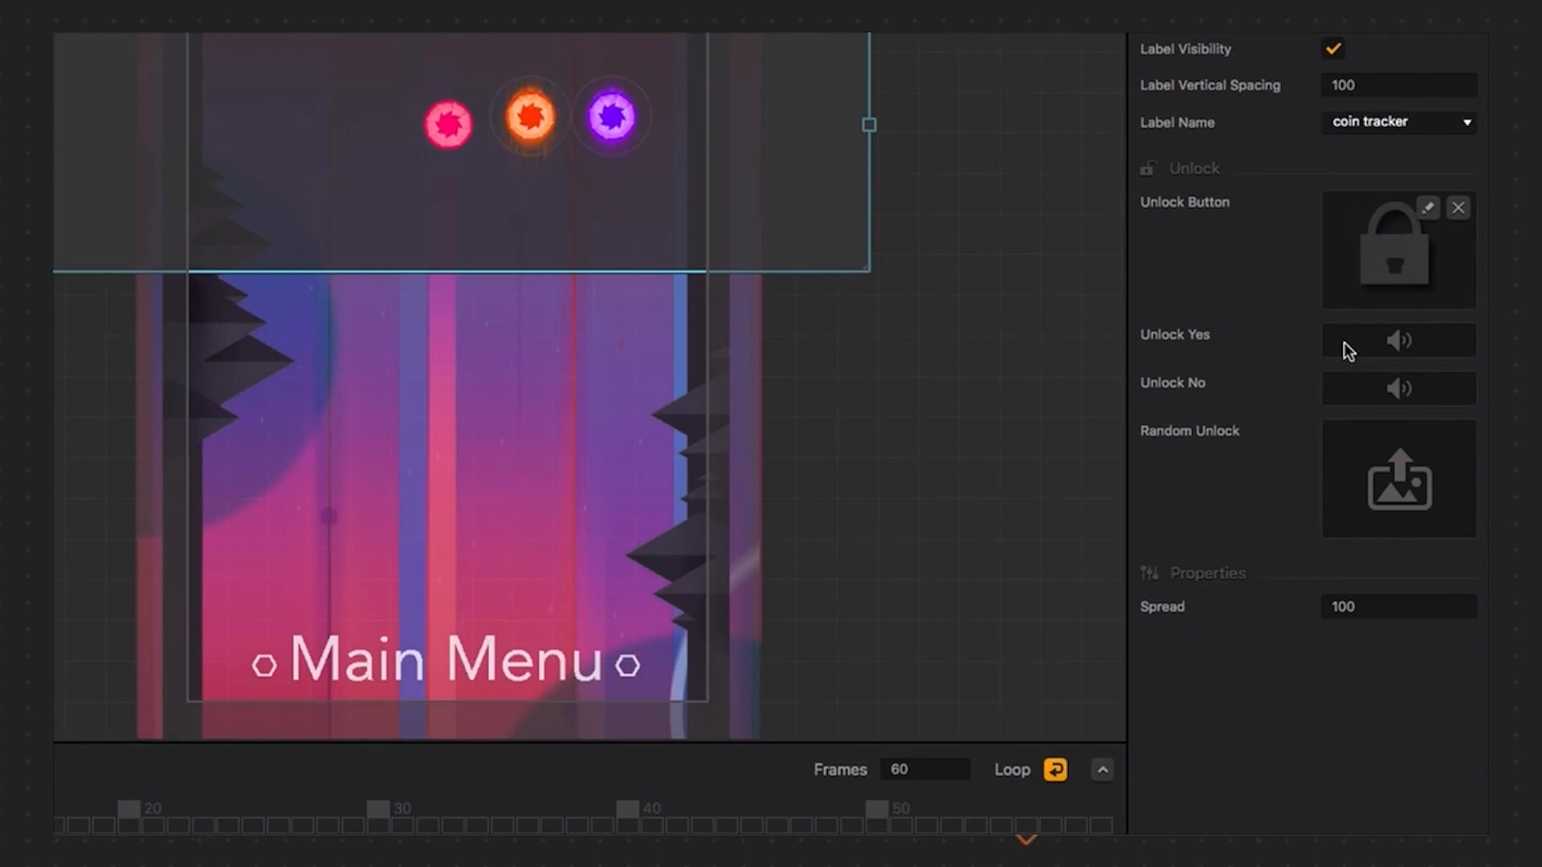
{"action": "mouse_move", "coordinate": [1350, 399]}
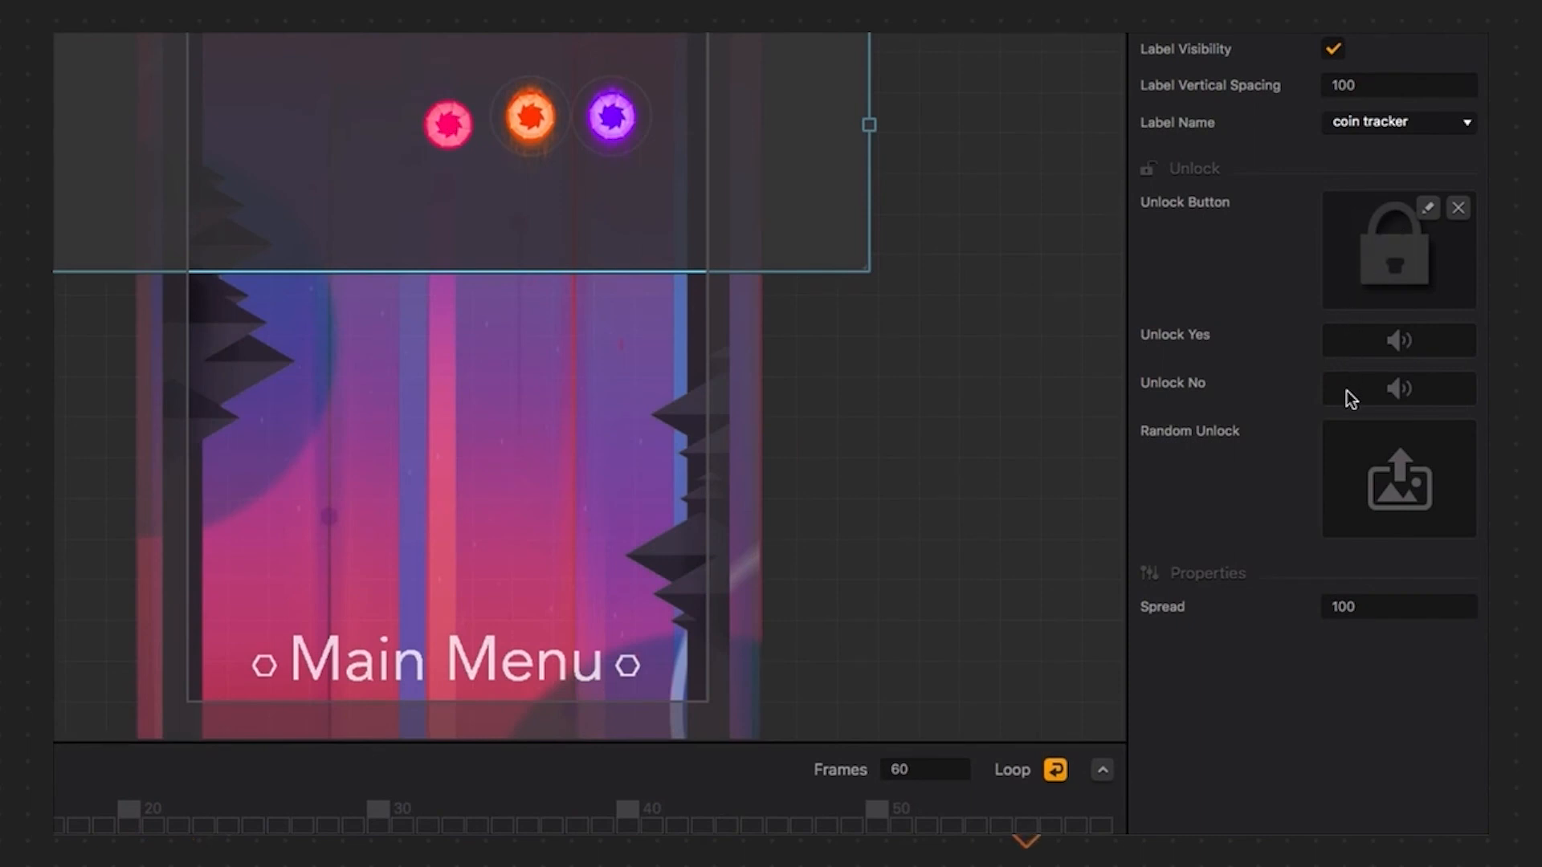
{"action": "mouse_move", "coordinate": [1350, 436]}
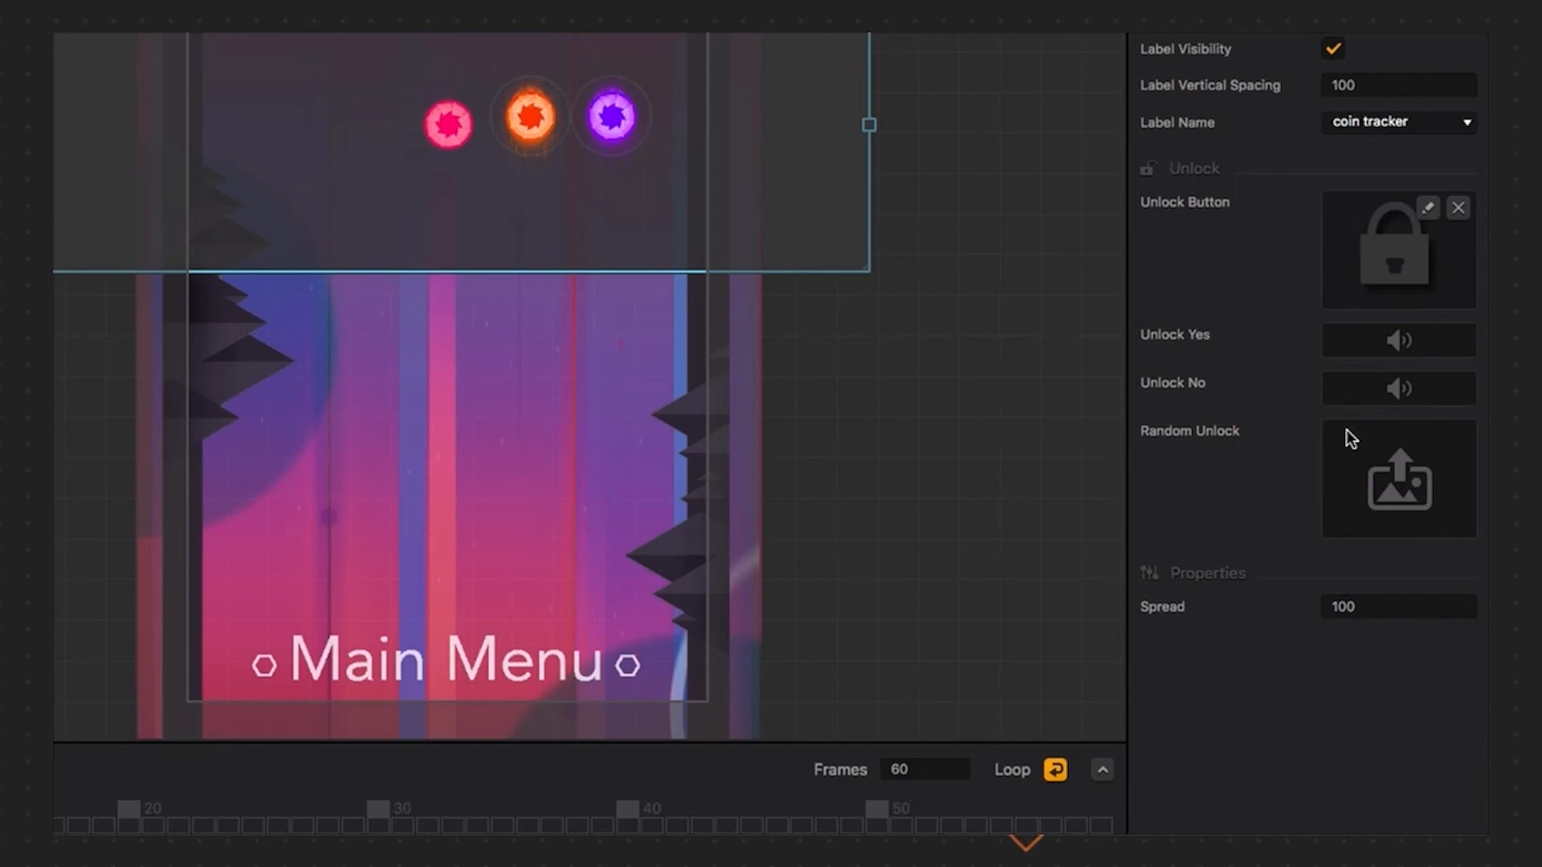
{"action": "mouse_move", "coordinate": [1365, 607]}
{"action": "type", "text": "110"}
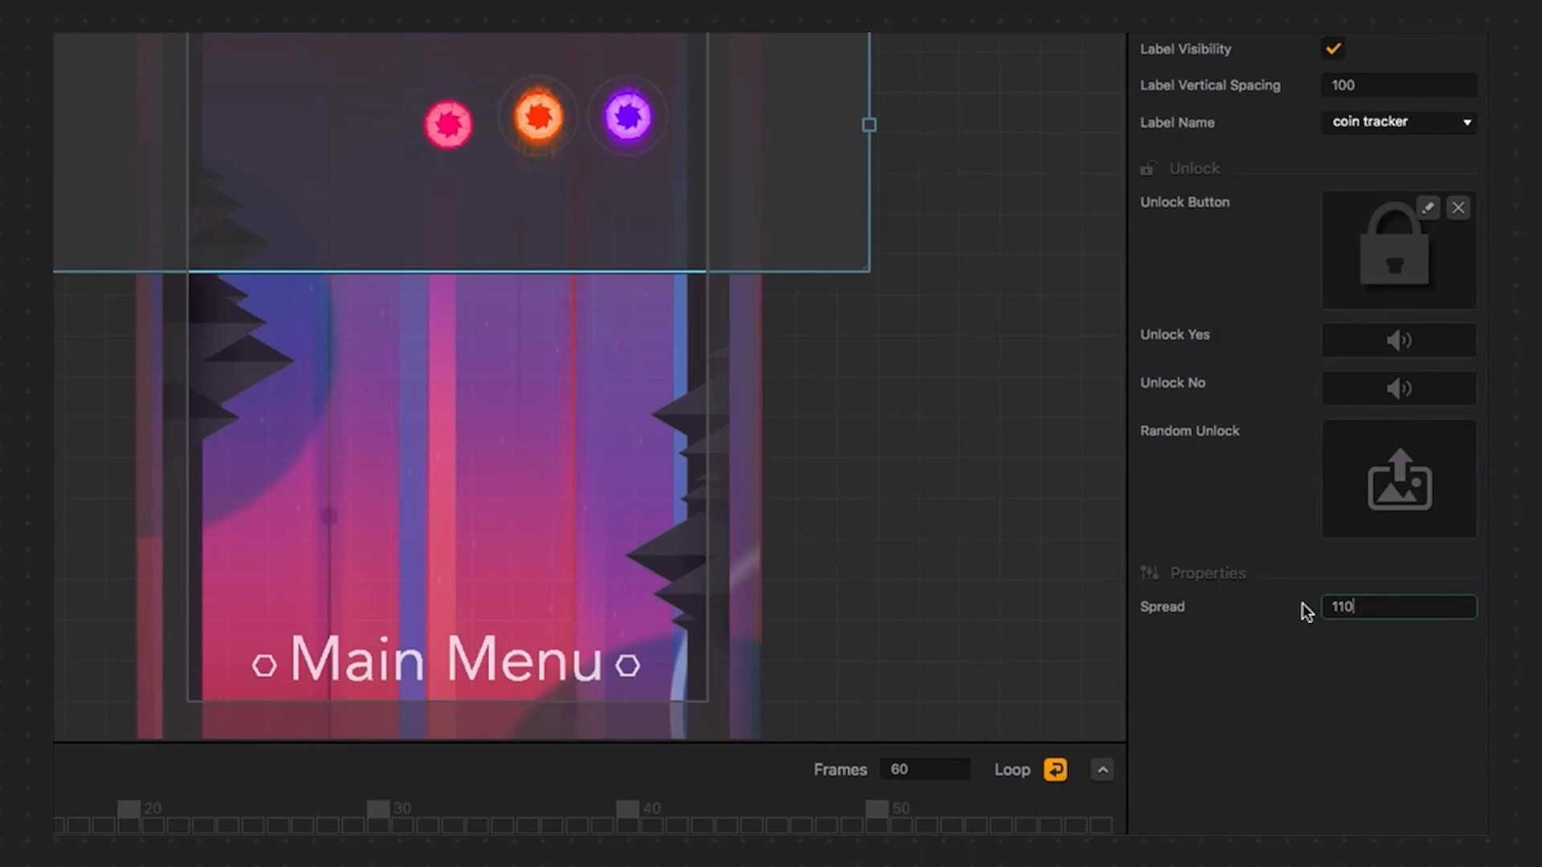
{"action": "type", "text": "120"}
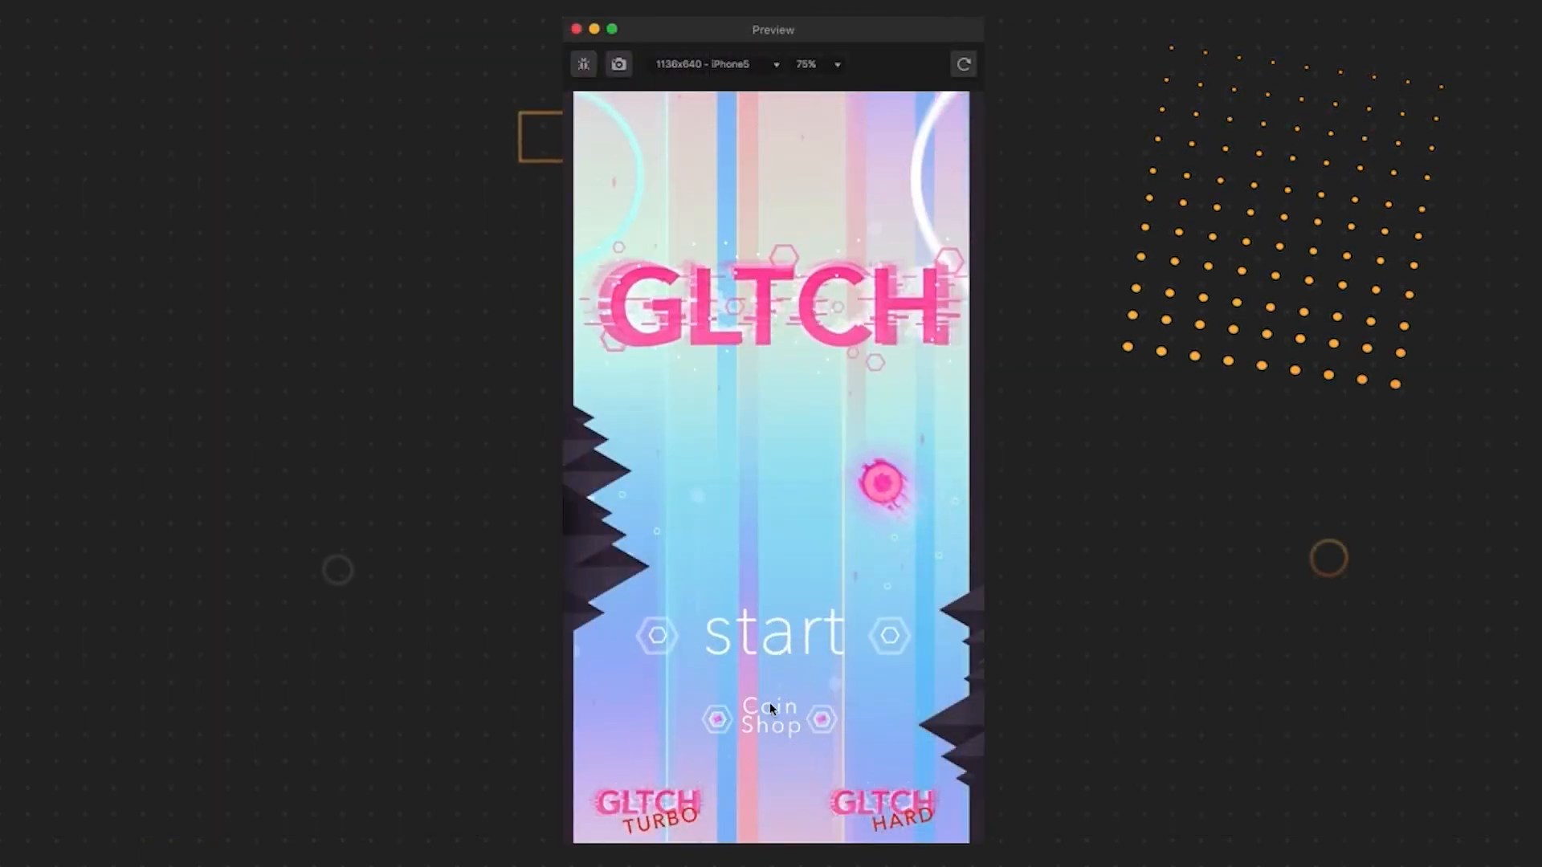
In the Coin Shop preview, buy the Orange and Purple characters for 10 coins each
{"action": "left_click", "coordinate": [768, 719]}
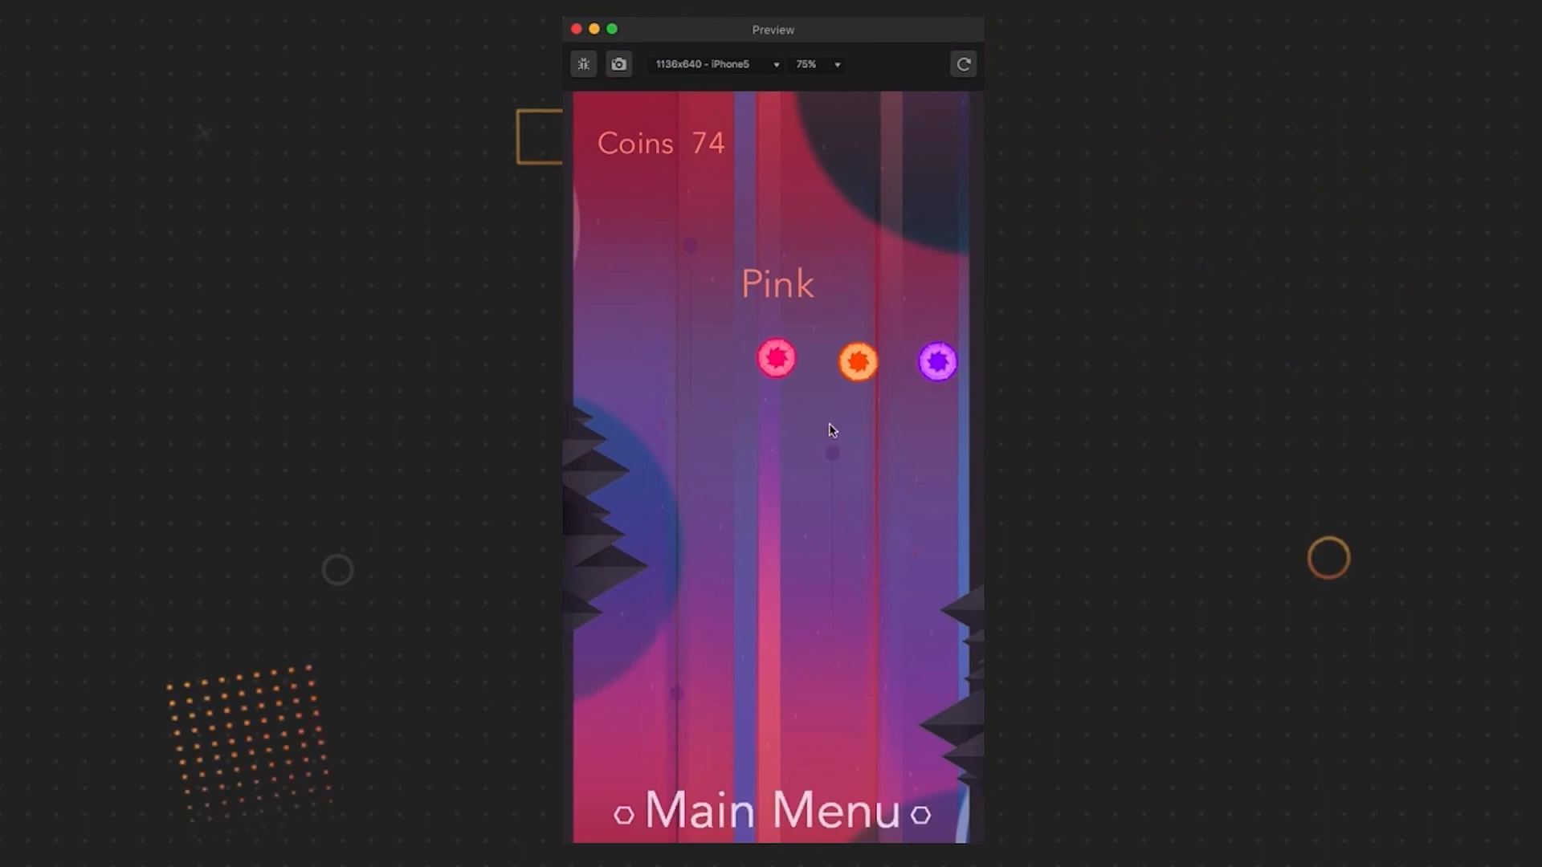
{"action": "left_click", "coordinate": [857, 361]}
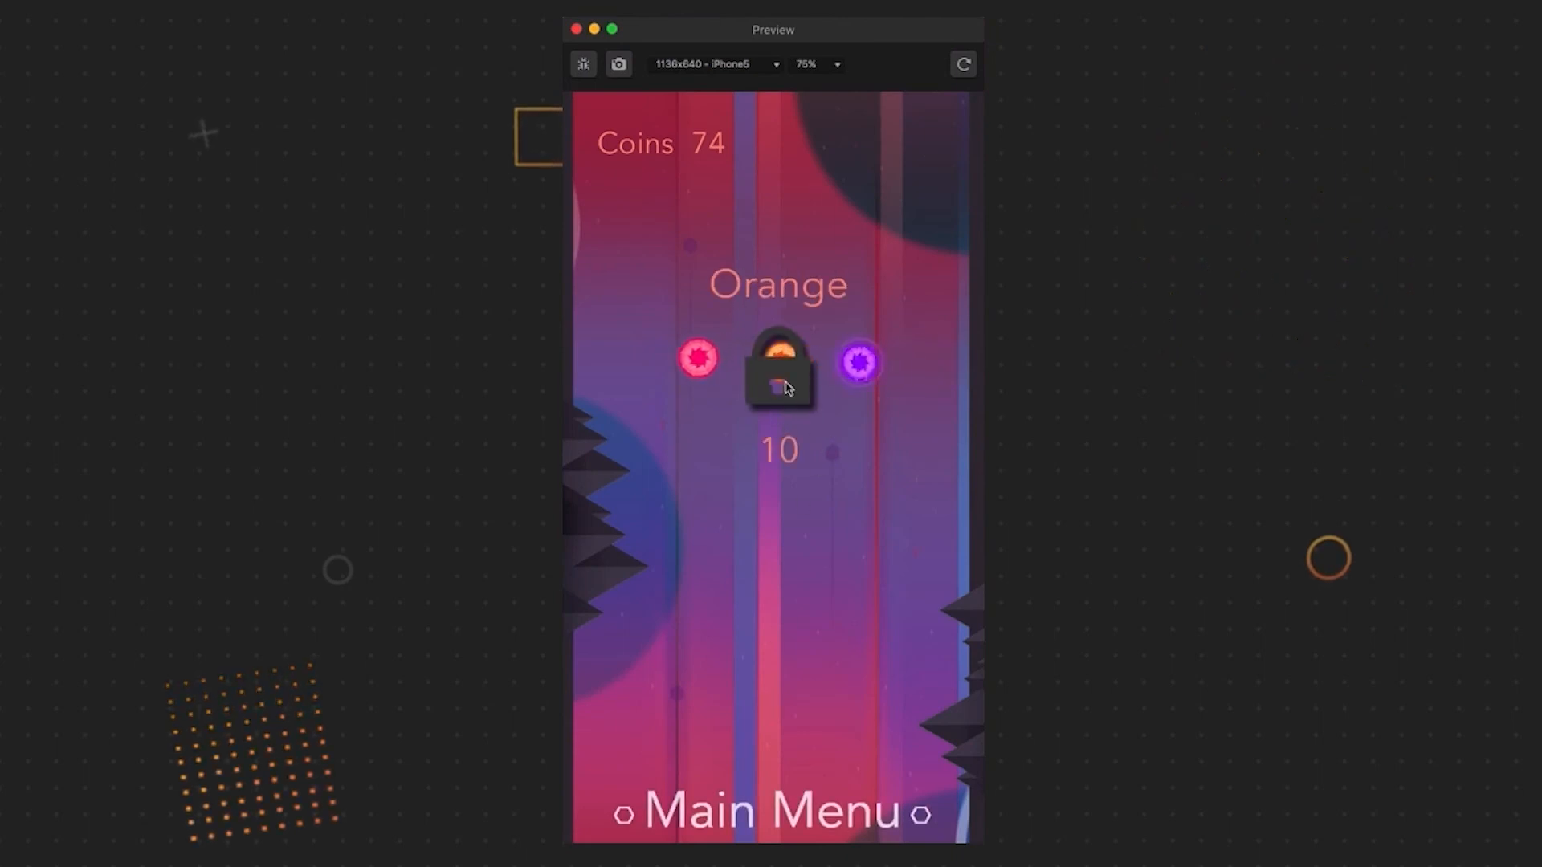
{"action": "left_click", "coordinate": [777, 371]}
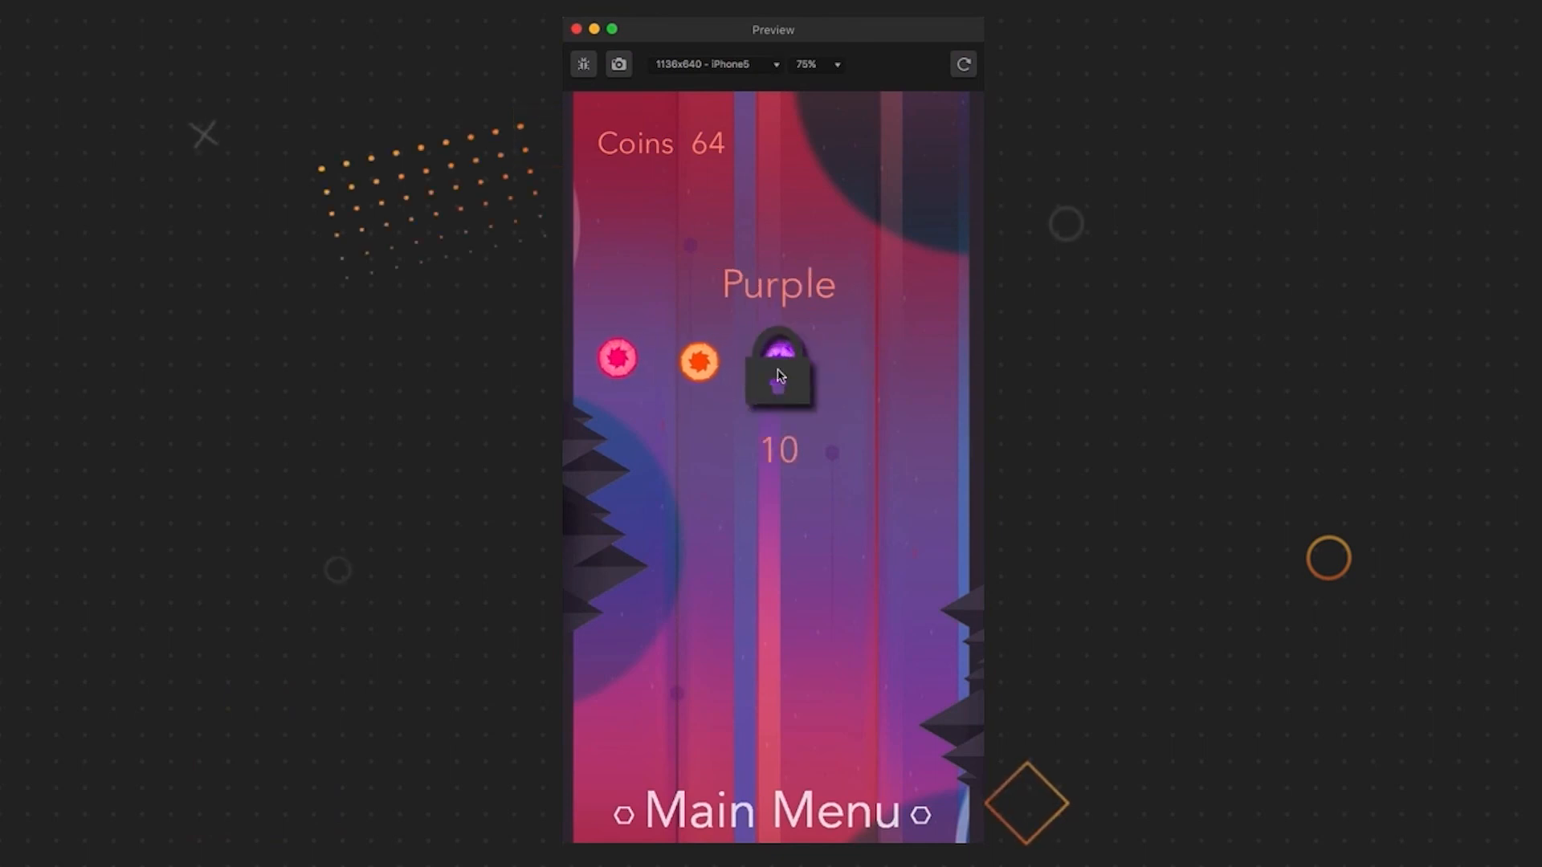
{"action": "left_click", "coordinate": [777, 371]}
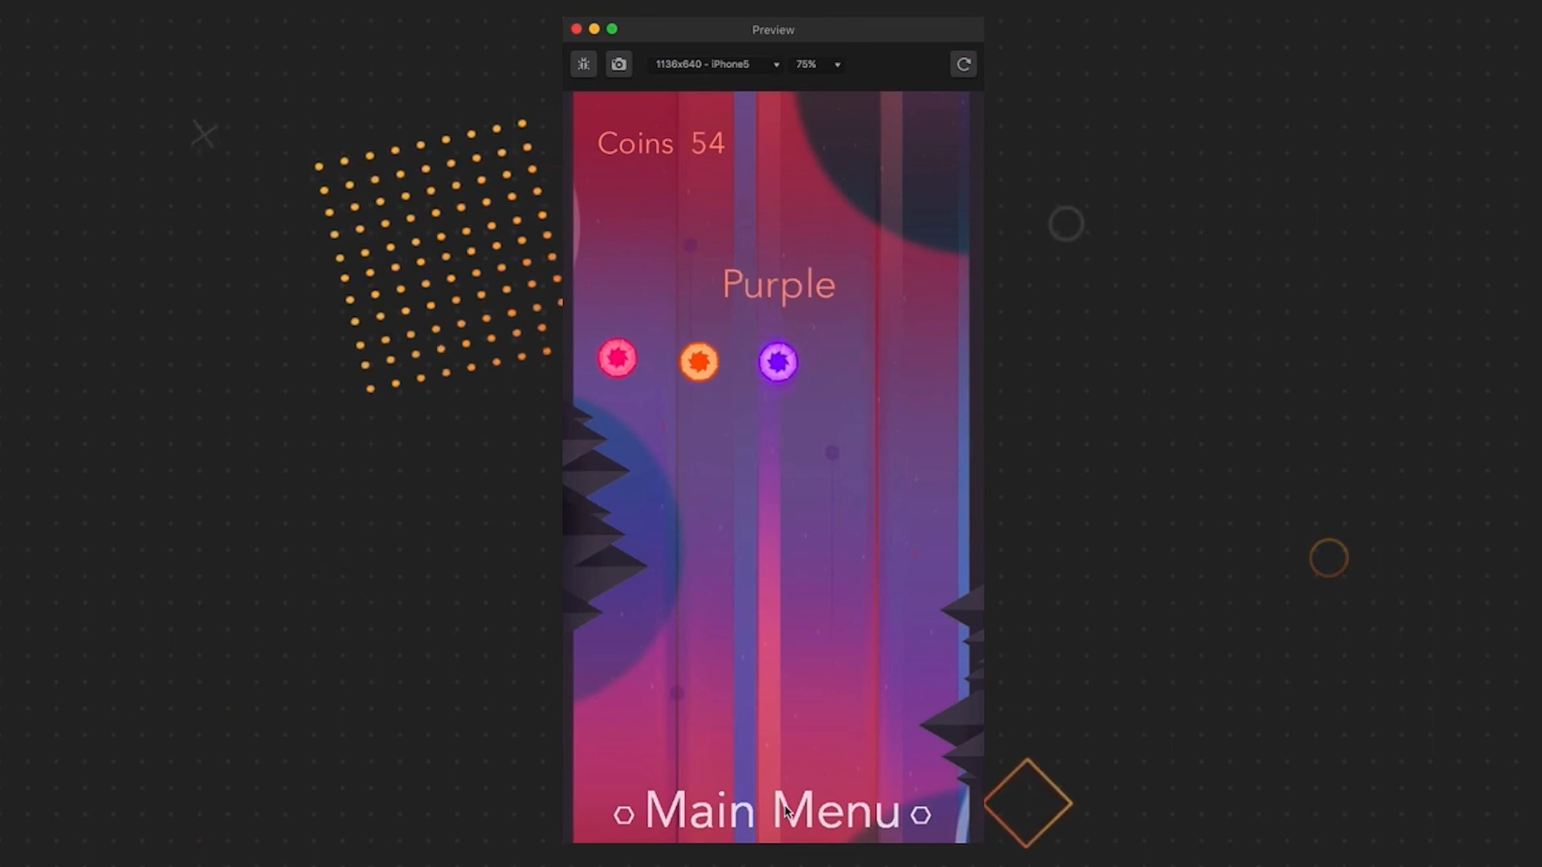
Return to the main menu and start a GLTCH Turbo game as Purple
{"action": "left_click", "coordinate": [772, 811]}
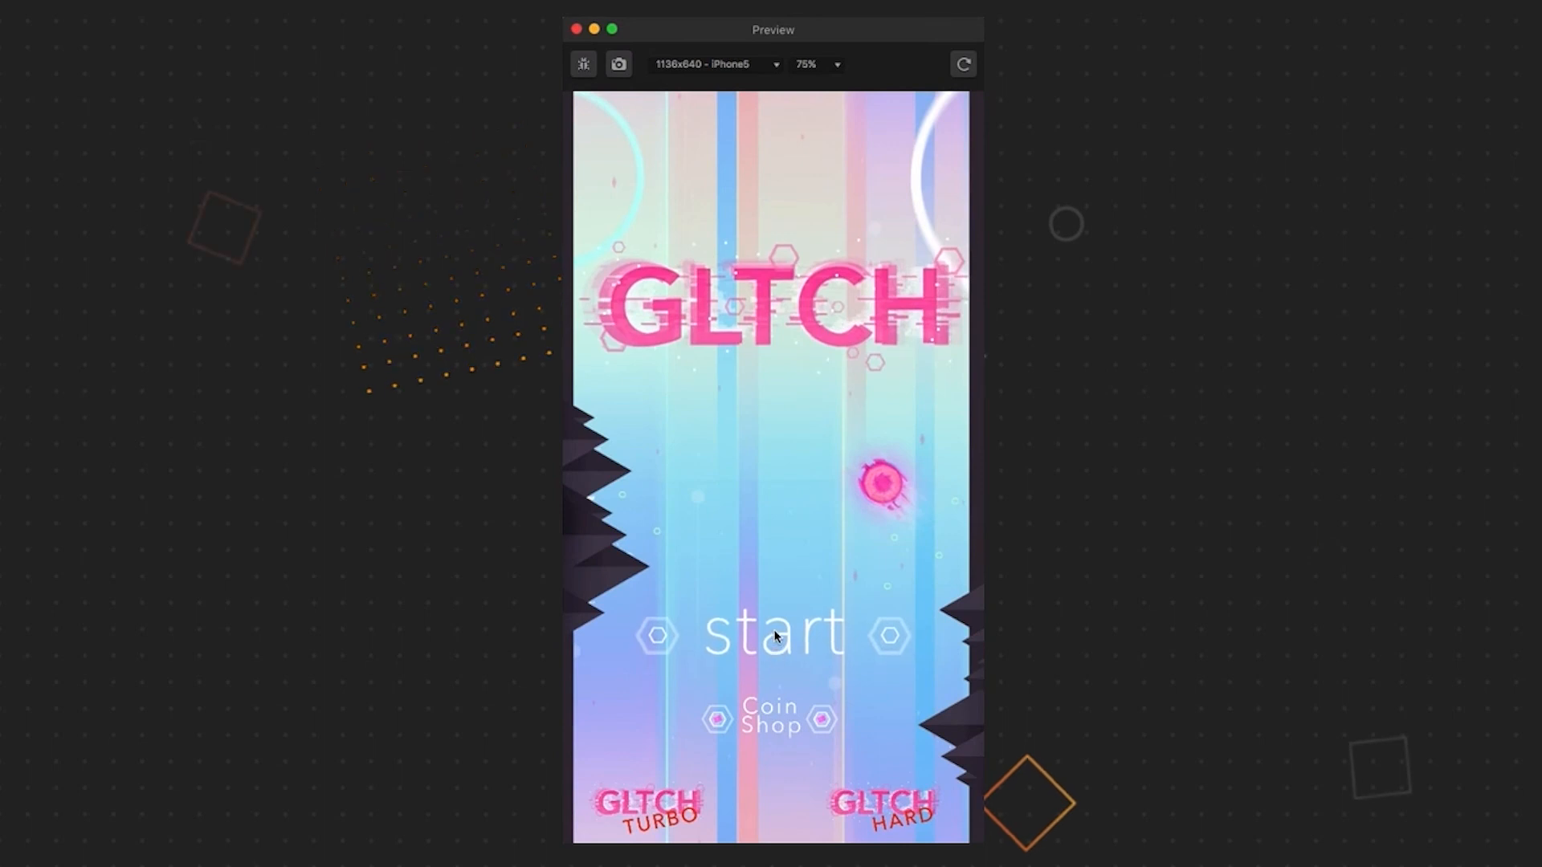
{"action": "left_click", "coordinate": [642, 806]}
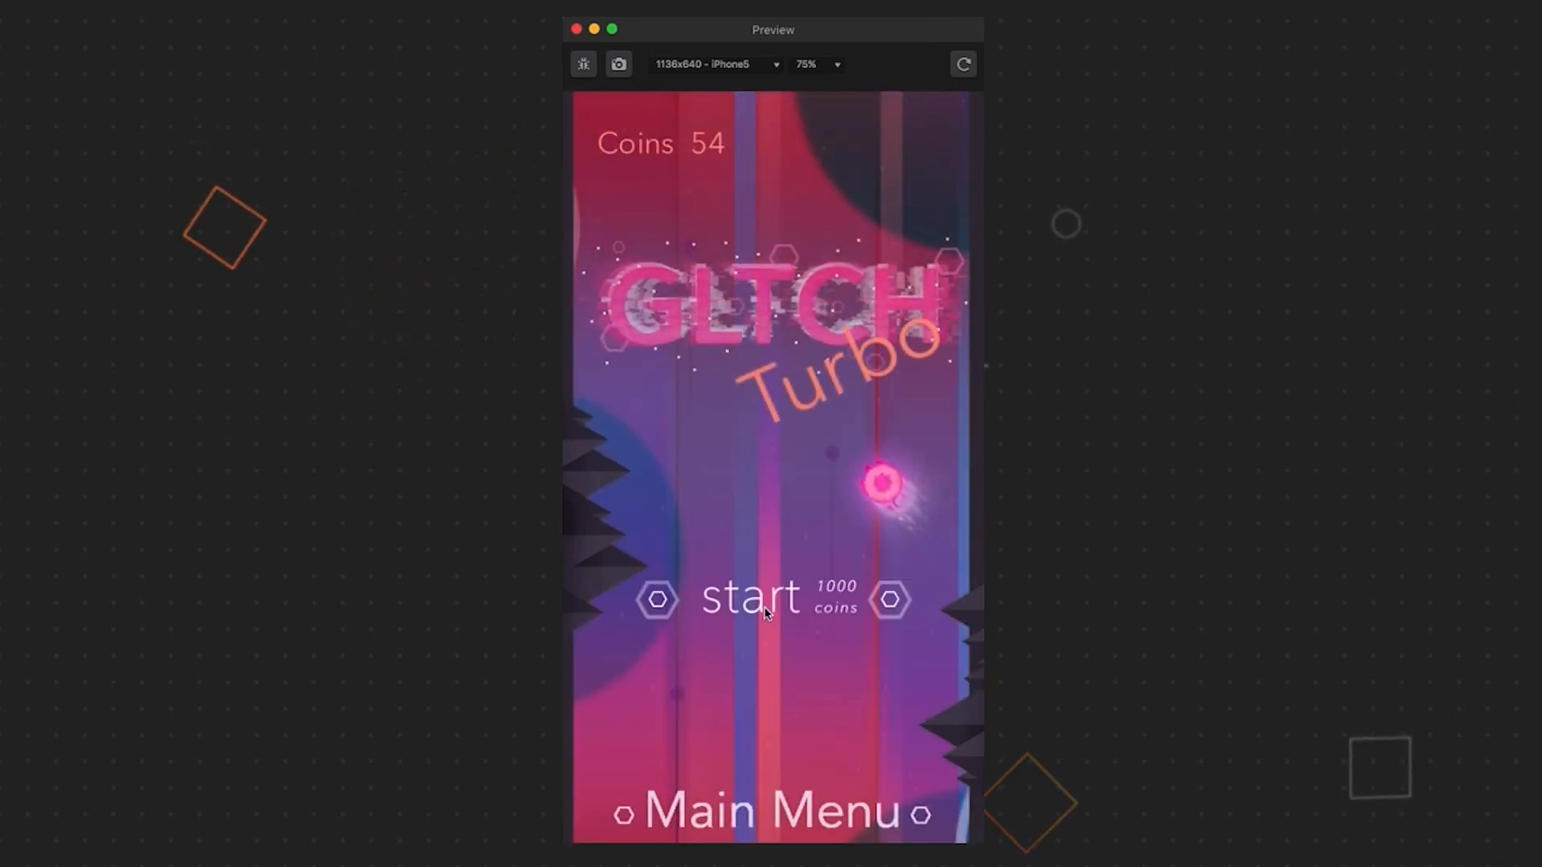
{"action": "left_click", "coordinate": [750, 598]}
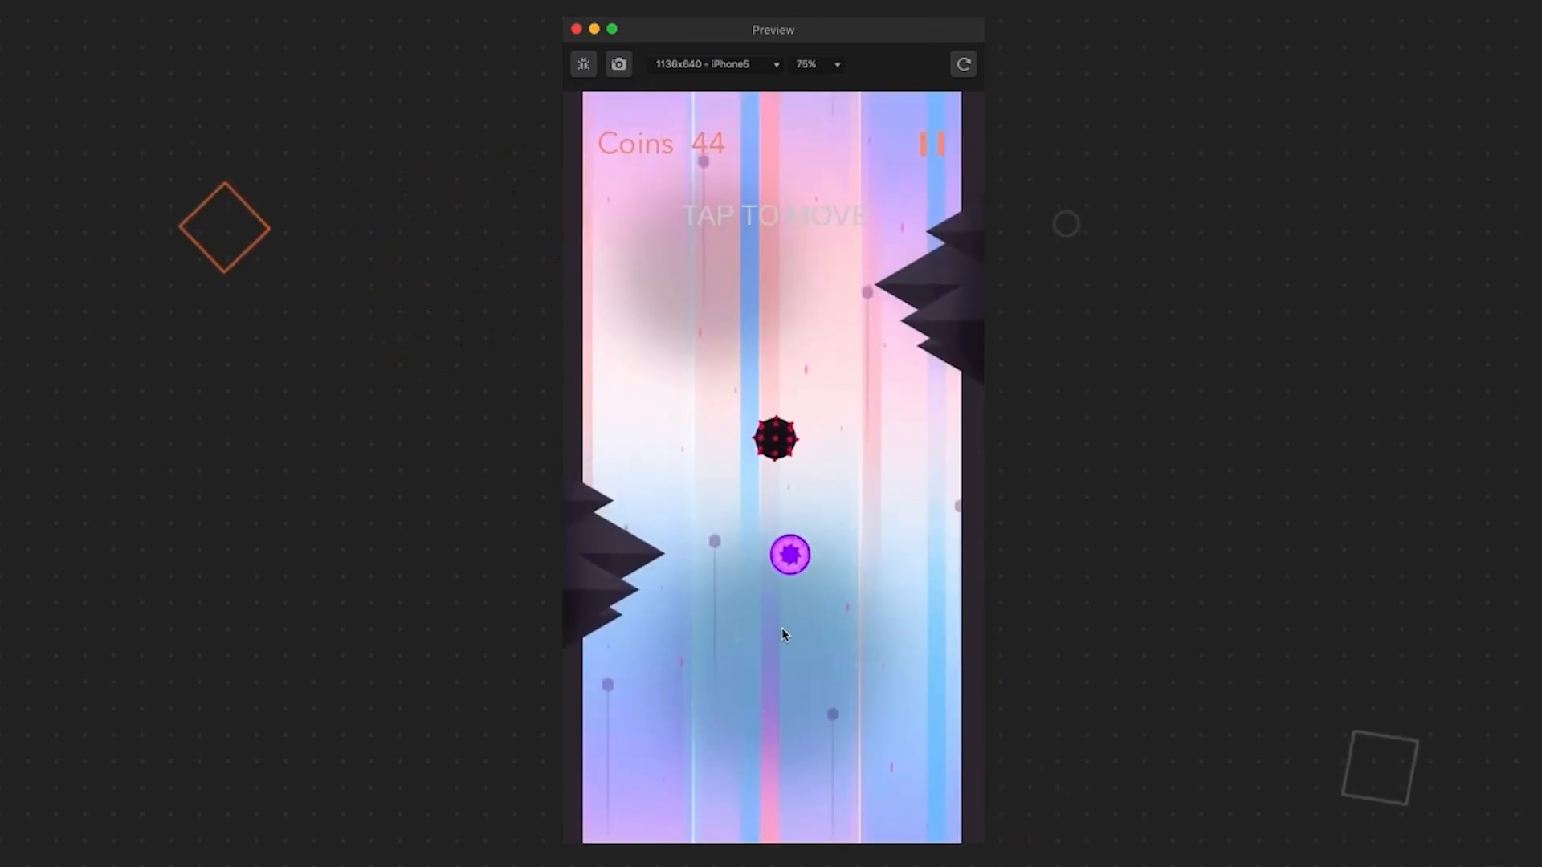